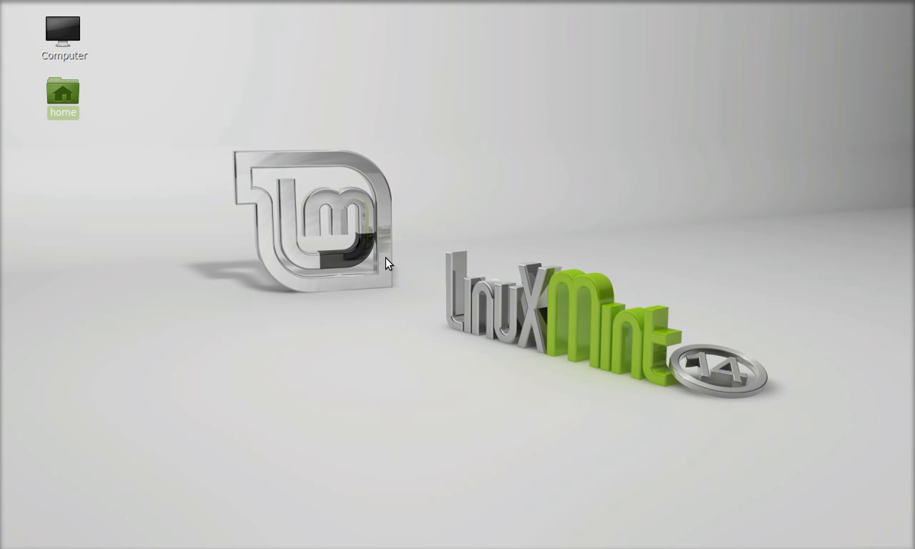
mouse_move(338, 212)
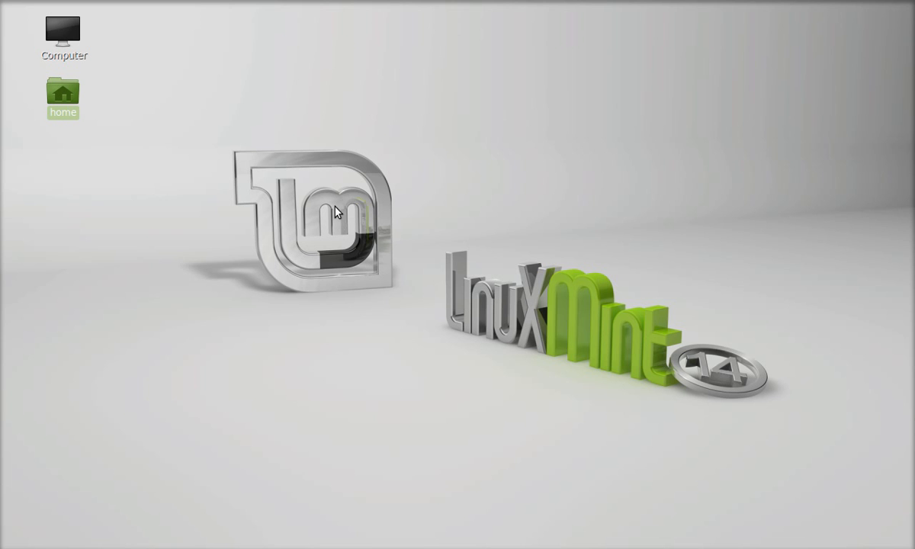
mouse_move(335, 212)
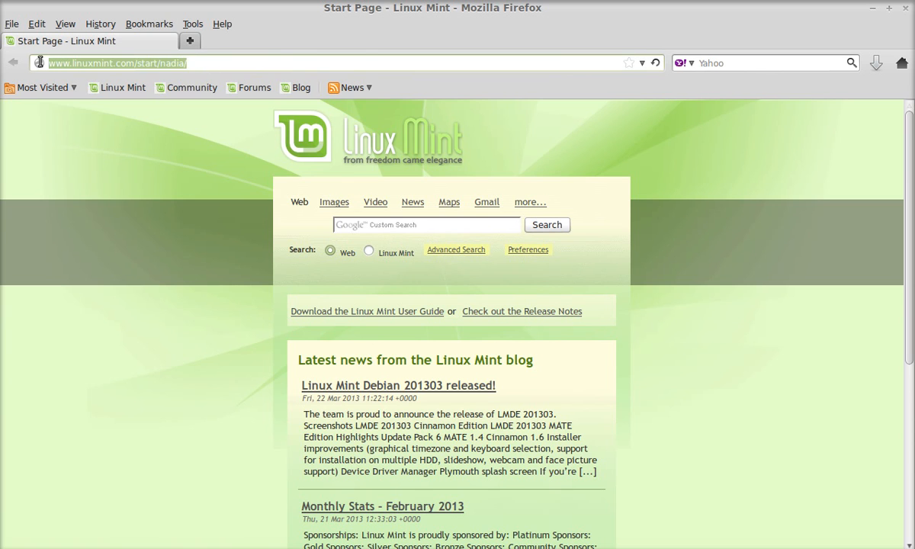
Load the Dropbox website by entering dropbox.com in the address bar.
type("dropbo")
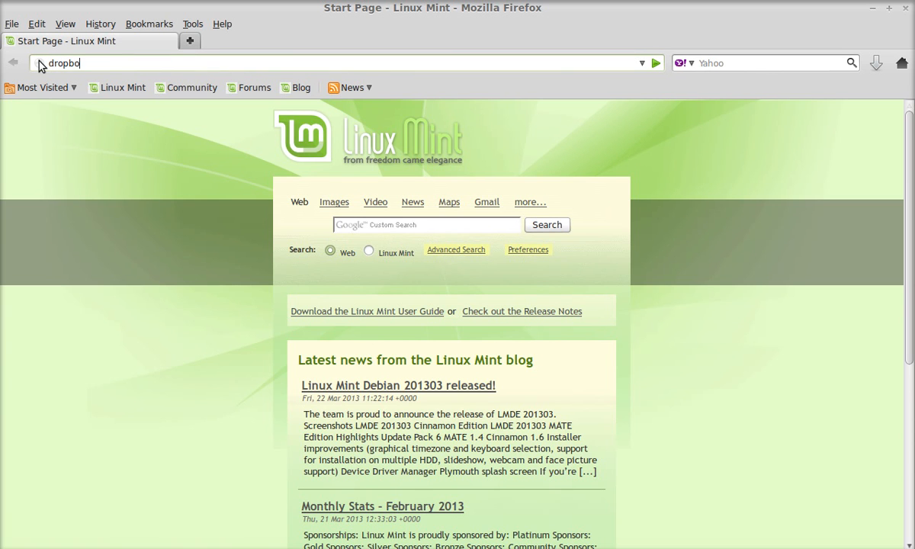
type("x.co")
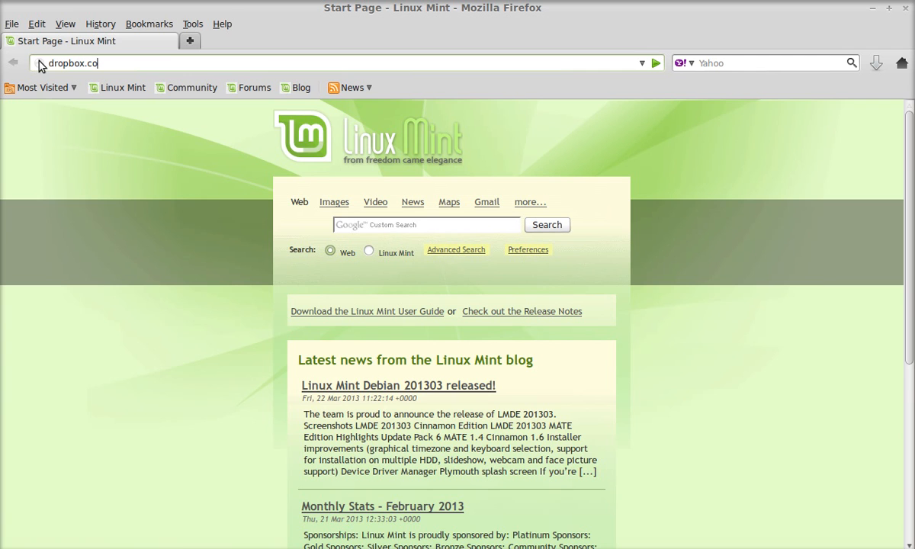
type("m")
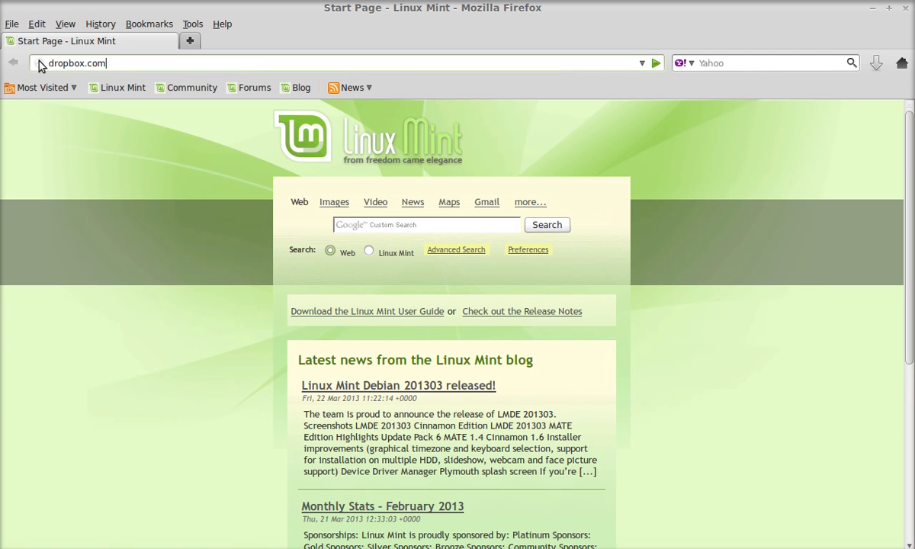
key("Return")
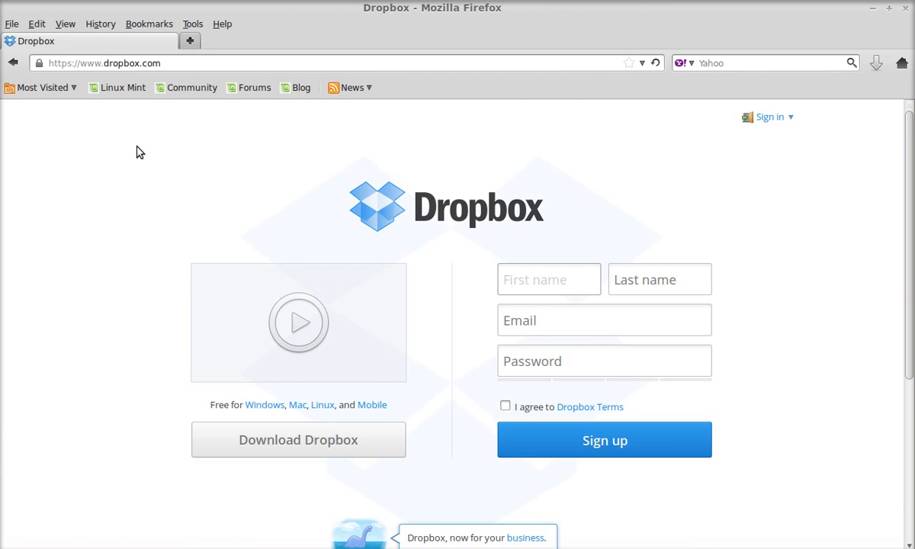
Go to the Dropbox download page from the home page's Download Dropbox button.
scroll("down", 3)
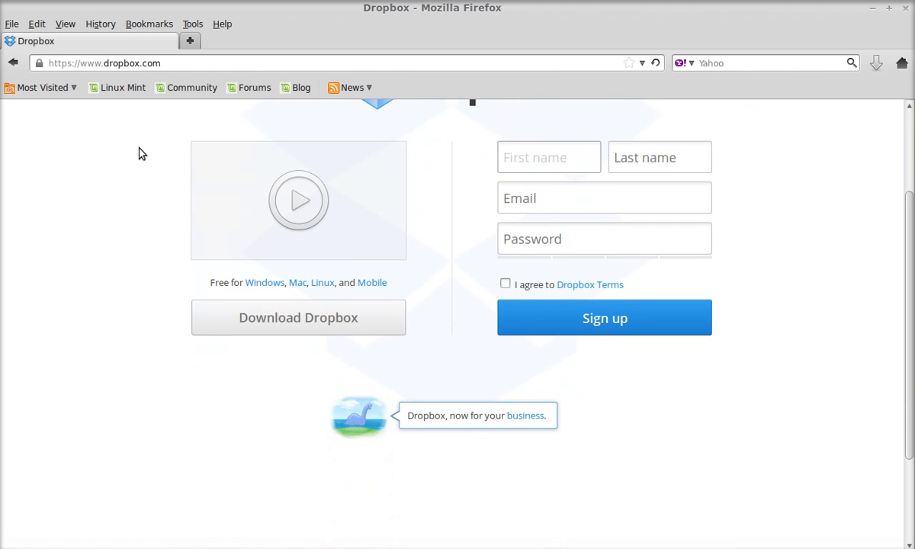
scroll("up", 3)
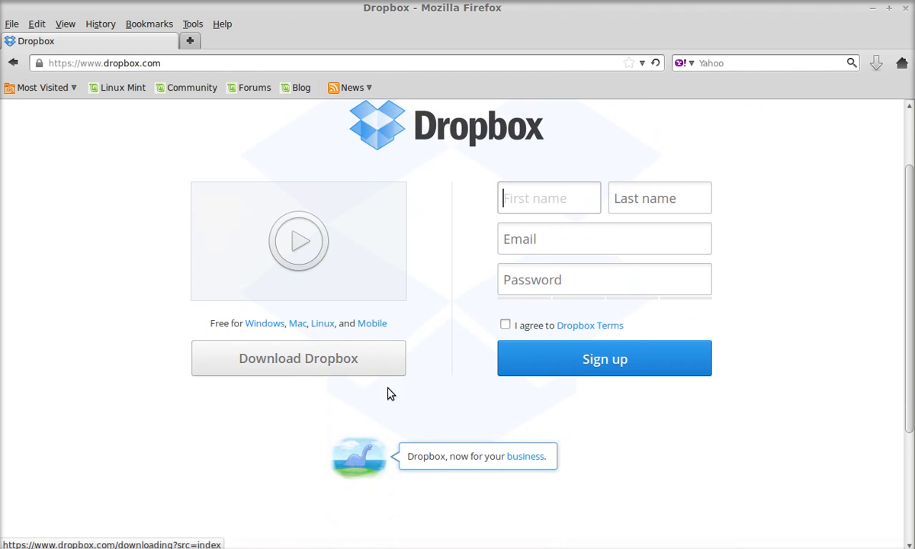
left_click(298, 358)
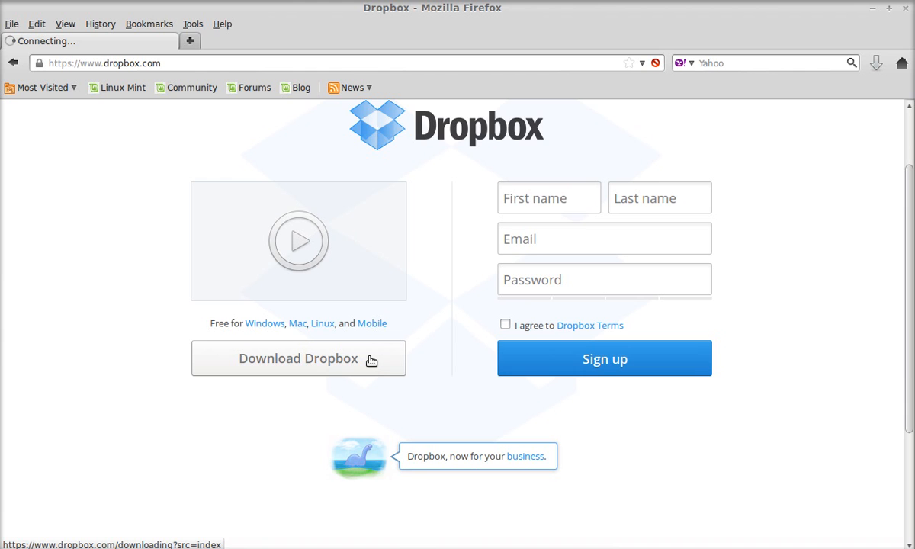
Bring up the Linux download page listing Ubuntu, Fedora and Debian packages.
left_click(298, 358)
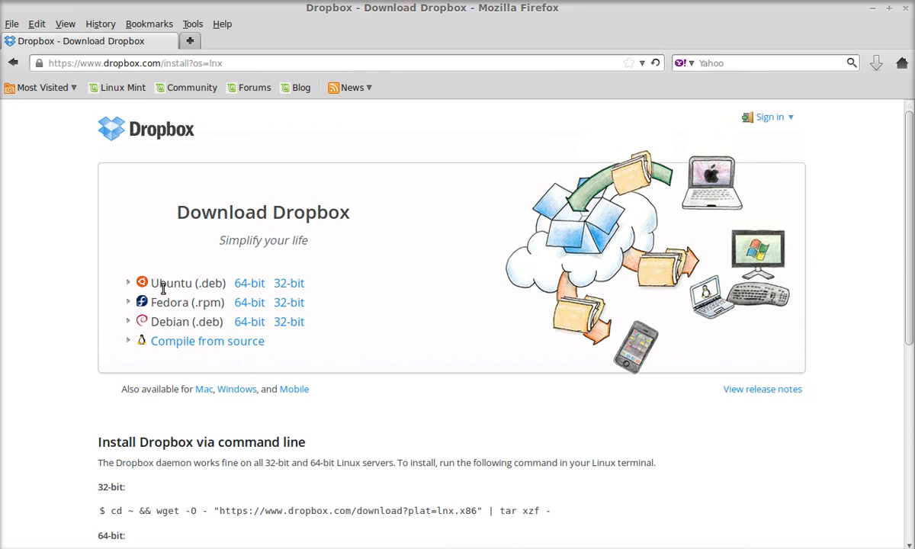
mouse_move(247, 326)
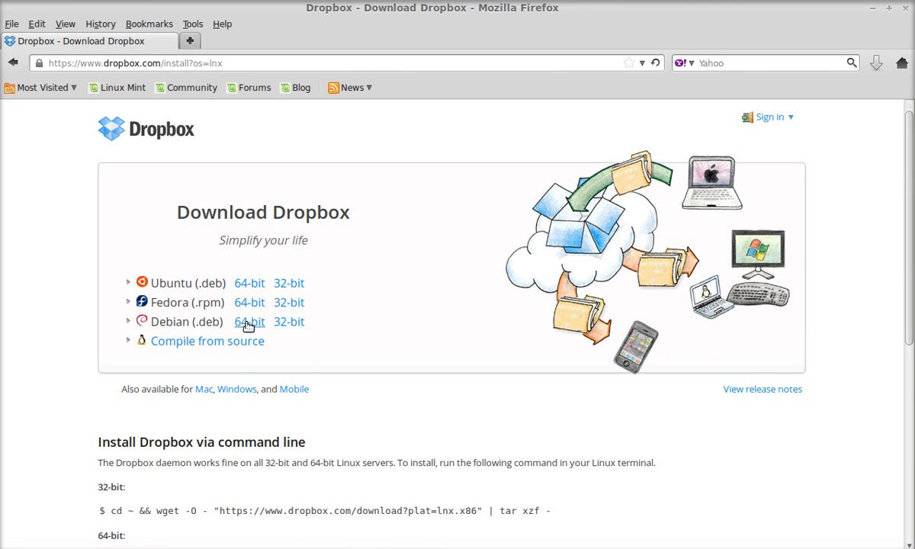
mouse_move(217, 248)
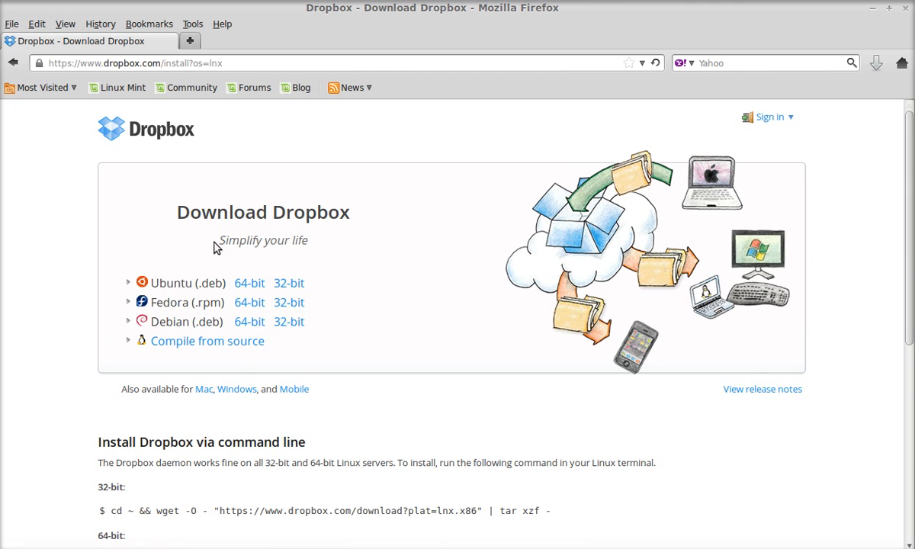
mouse_move(205, 288)
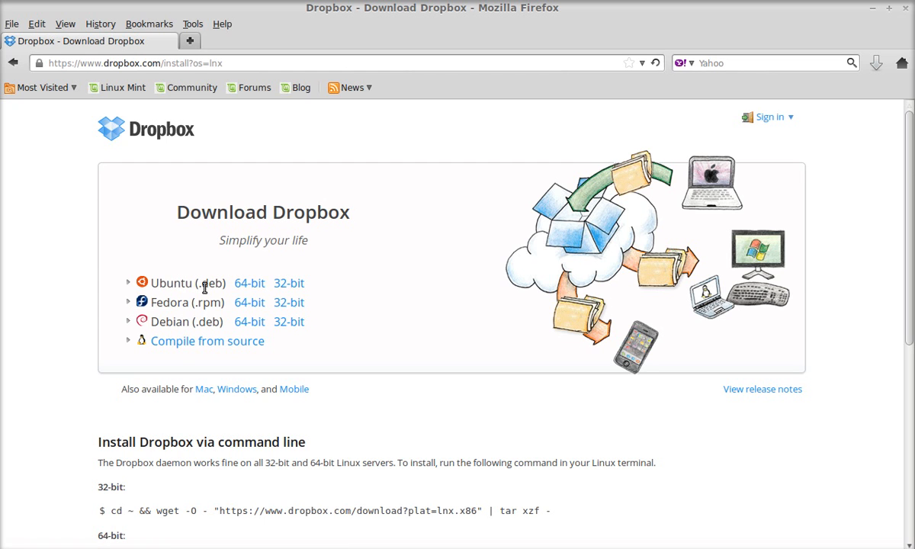
mouse_move(344, 288)
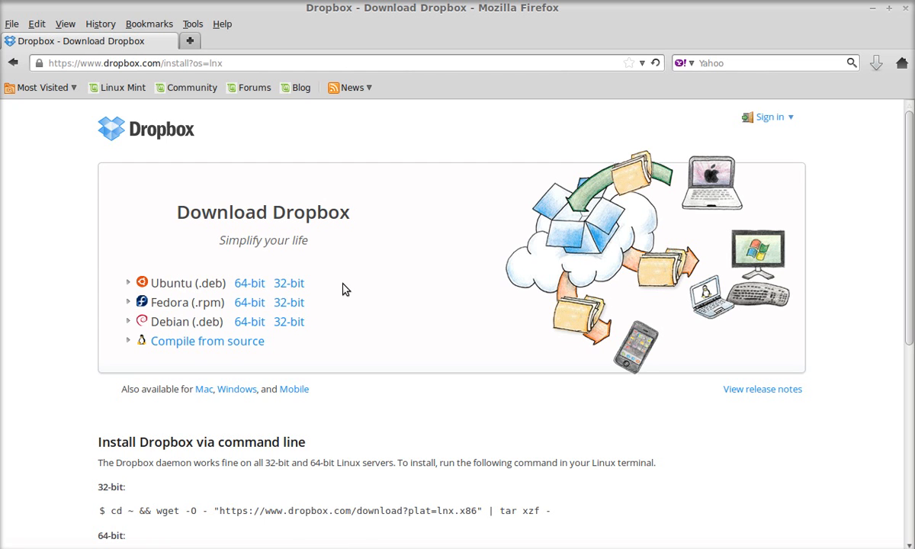
mouse_move(288, 283)
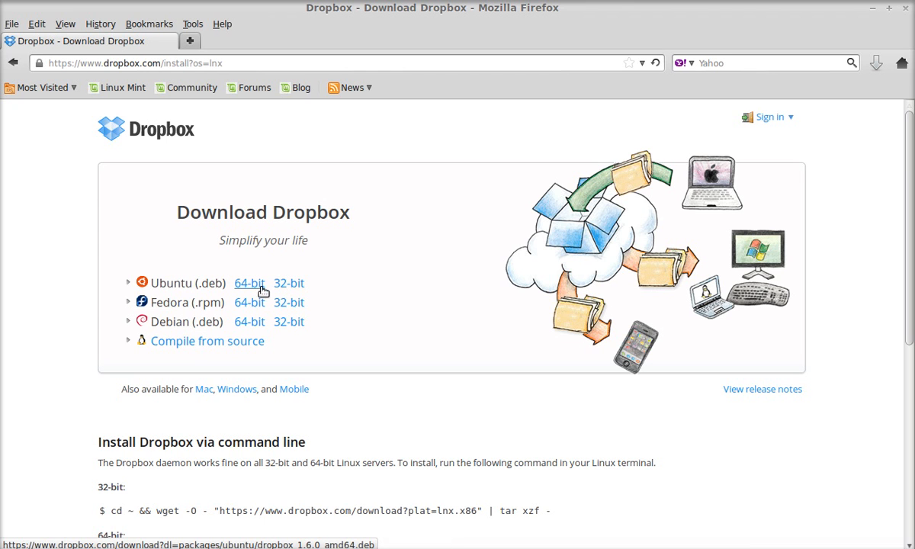
mouse_move(249, 293)
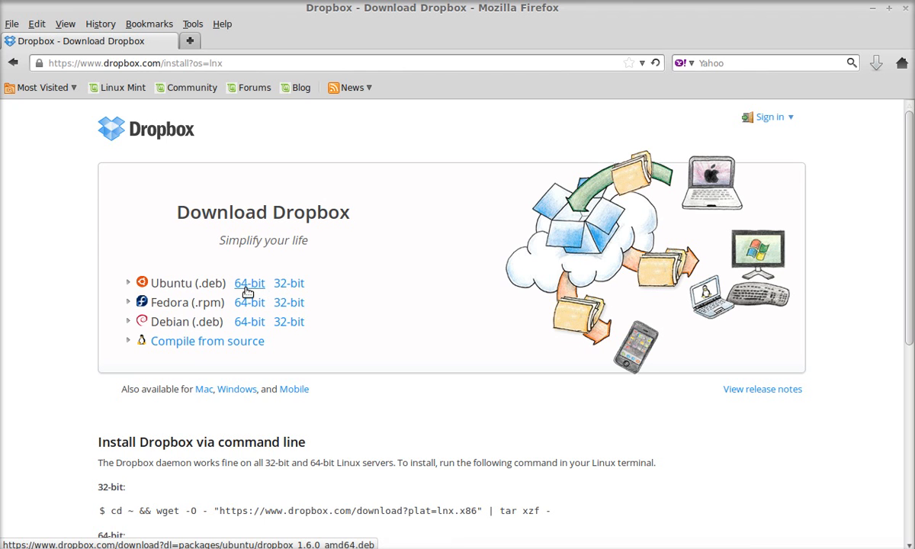
mouse_move(323, 287)
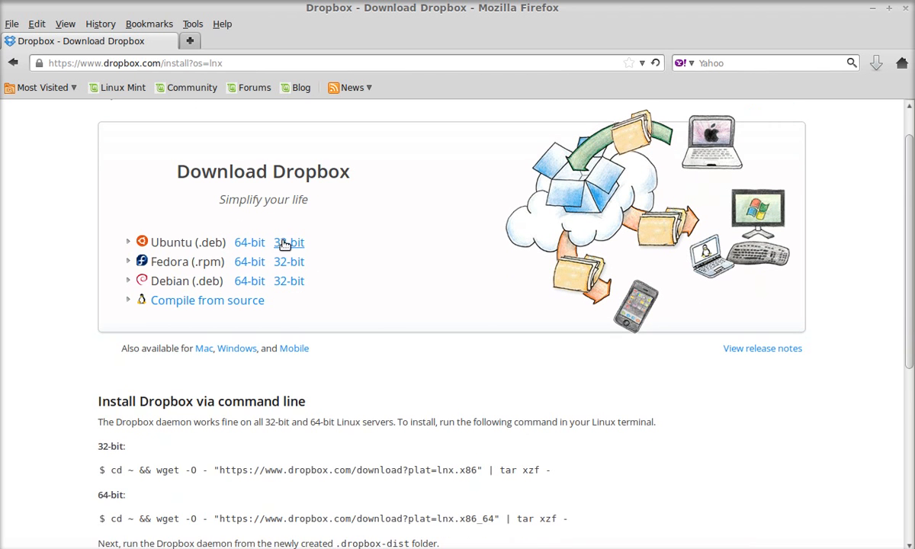
mouse_move(290, 242)
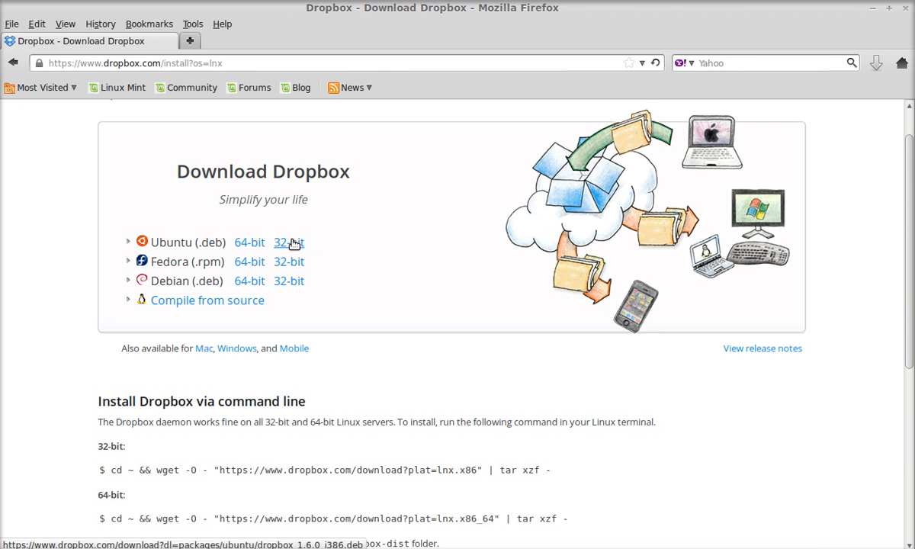
Save the Ubuntu 32-bit package dropbox_1.6.0_i386.deb to disk and close Firefox.
left_click(288, 241)
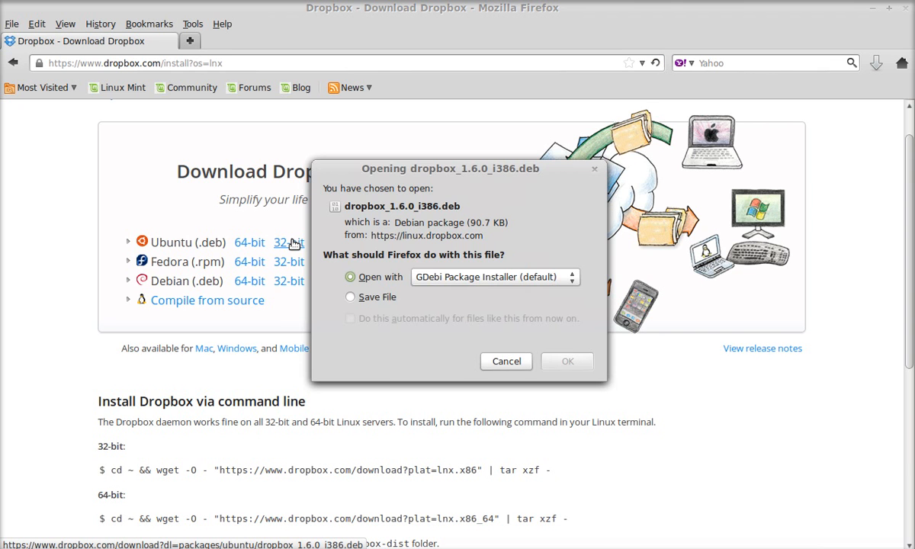
mouse_move(443, 375)
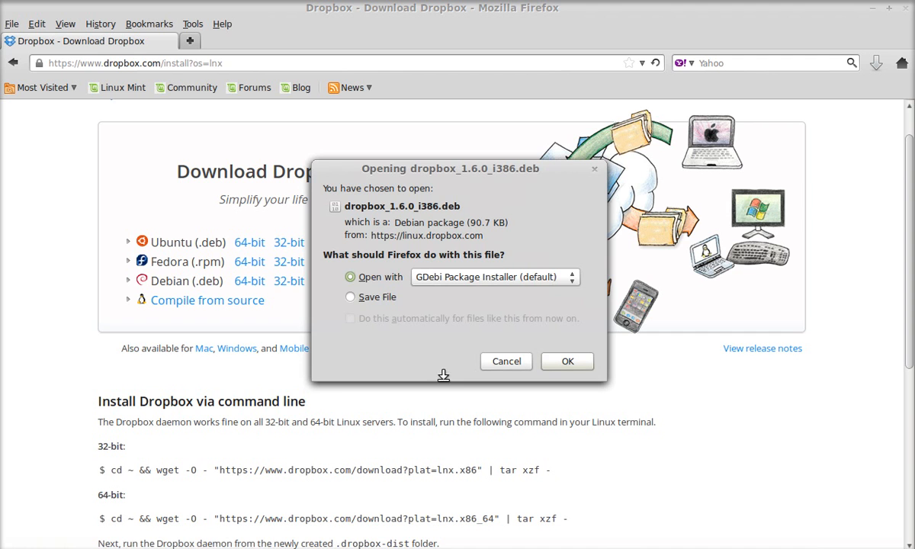
left_click(351, 296)
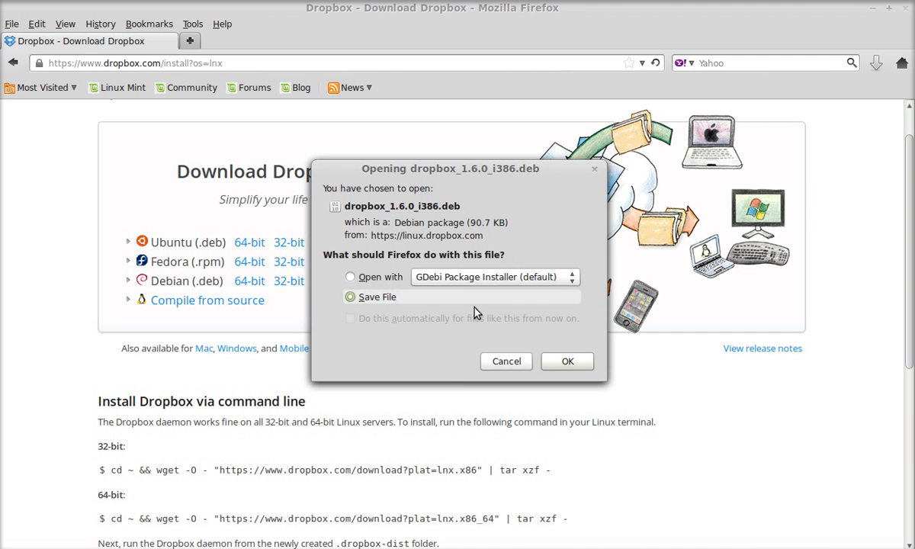
left_click(567, 360)
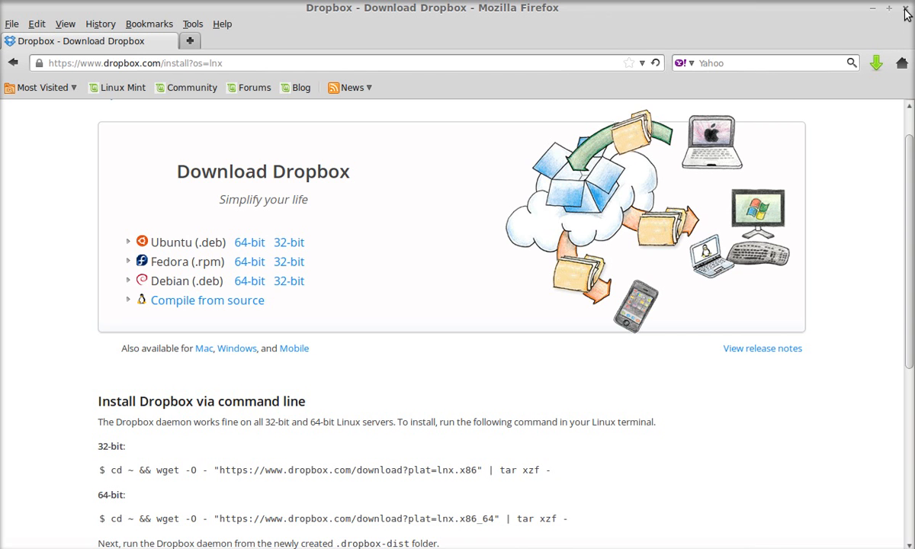
left_click(906, 9)
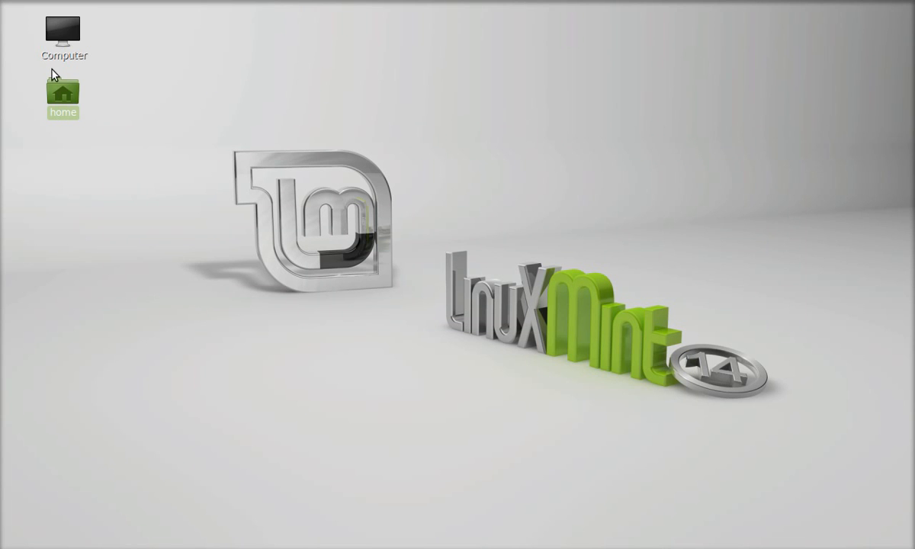
Open dropbox_1.6.0_i386.deb from Downloads with GDebi Package Installer.
double_click(62, 92)
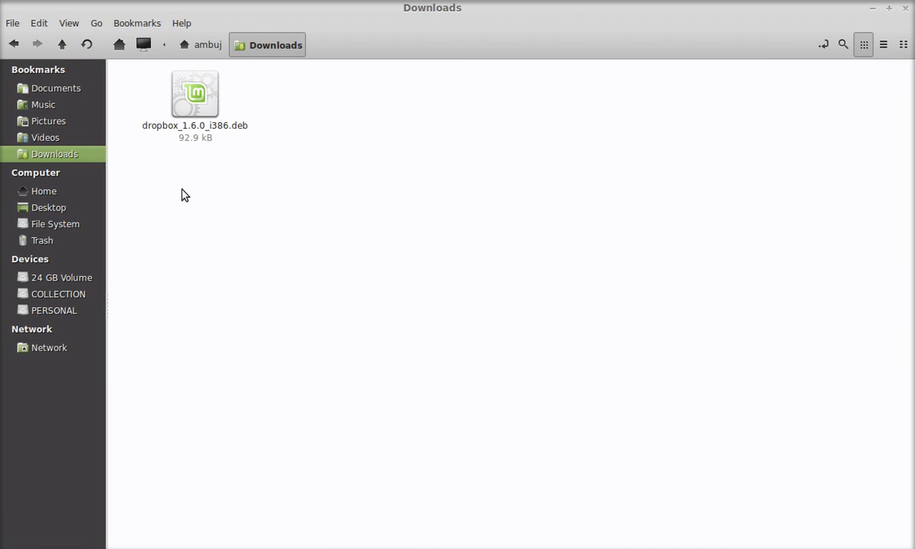
mouse_move(196, 93)
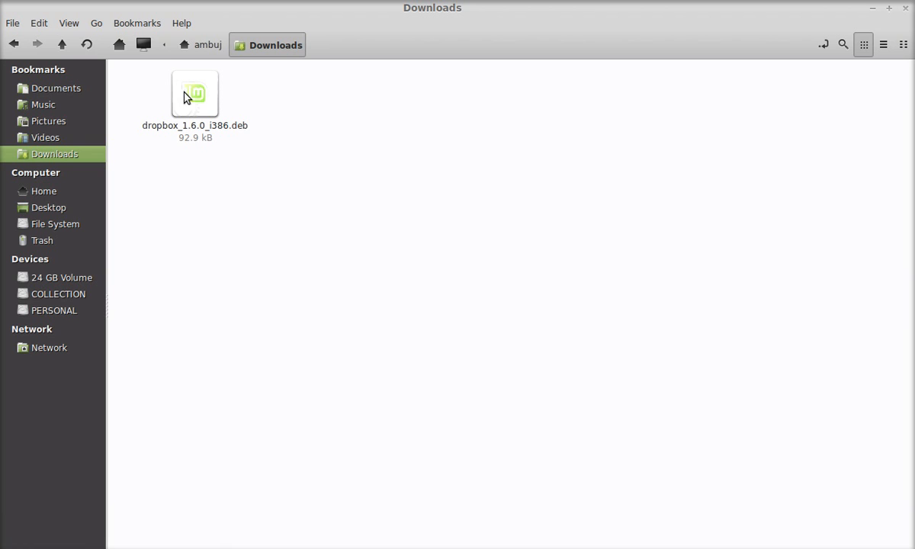
mouse_move(226, 146)
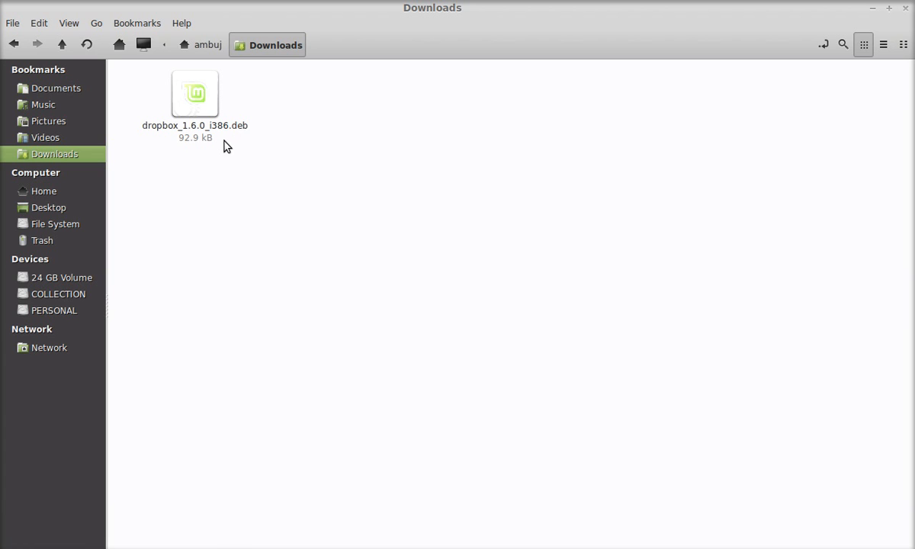
right_click(195, 93)
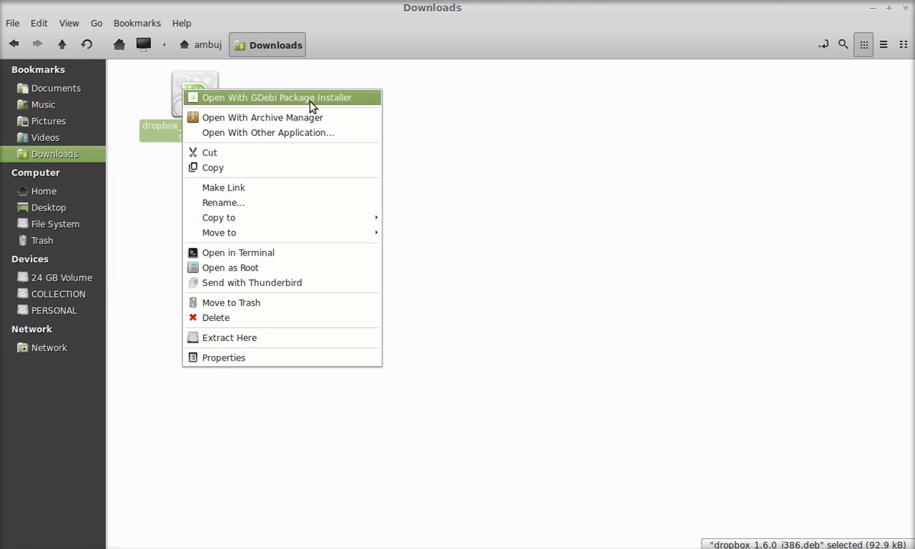
left_click(277, 97)
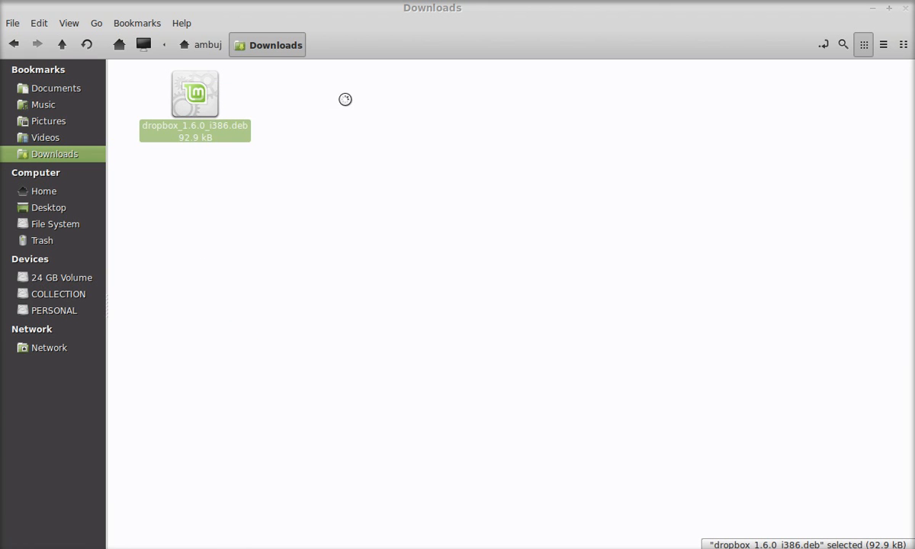
Start the dropbox package install and authorise it with the administrator password.
double_click(196, 93)
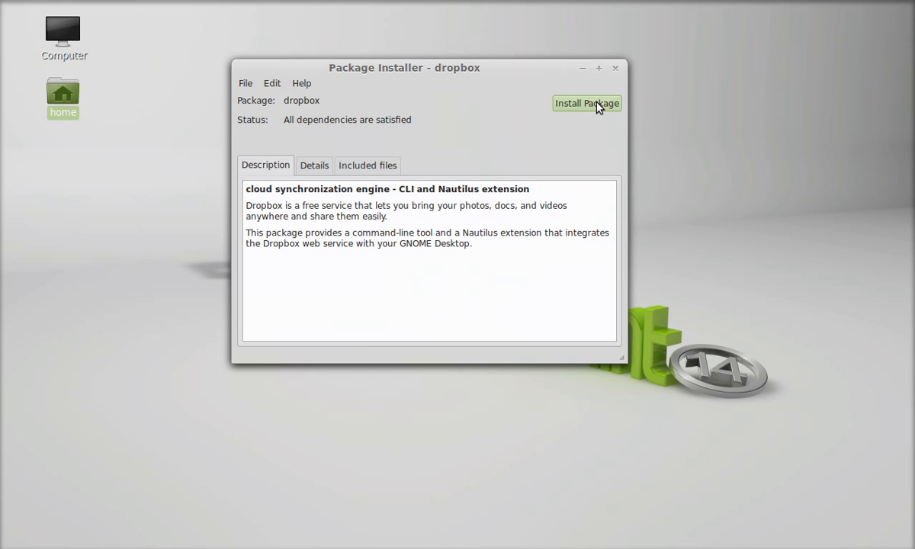
left_click(586, 104)
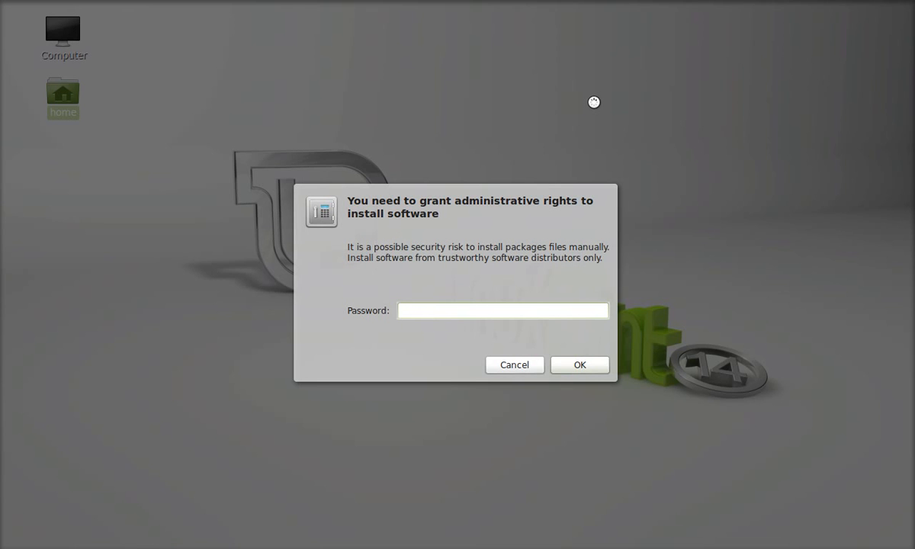
type("password")
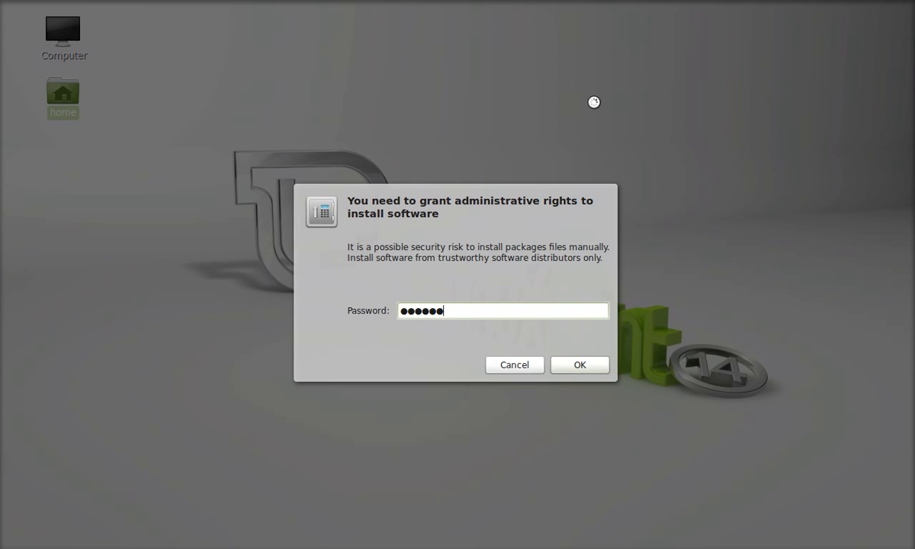
left_click(578, 365)
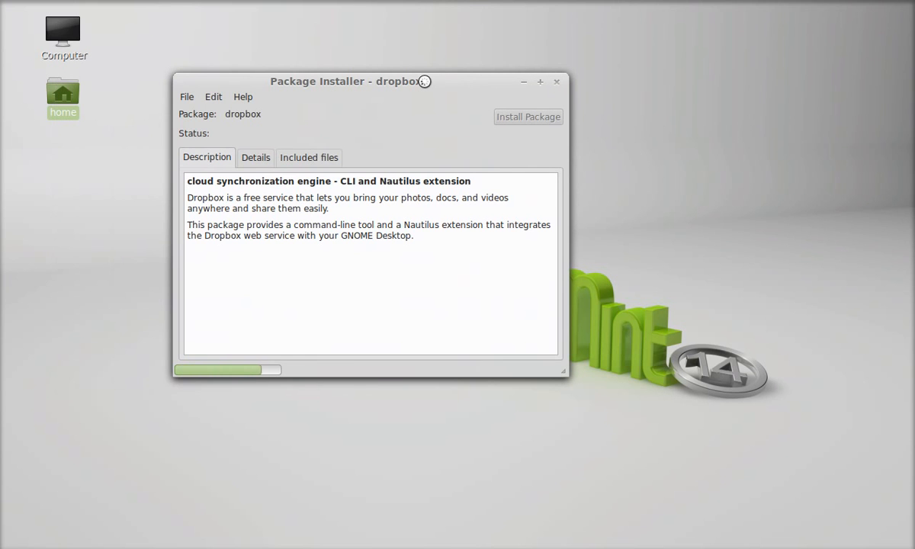
Run the installation to completion and close GDebi afterwards.
left_click(527, 116)
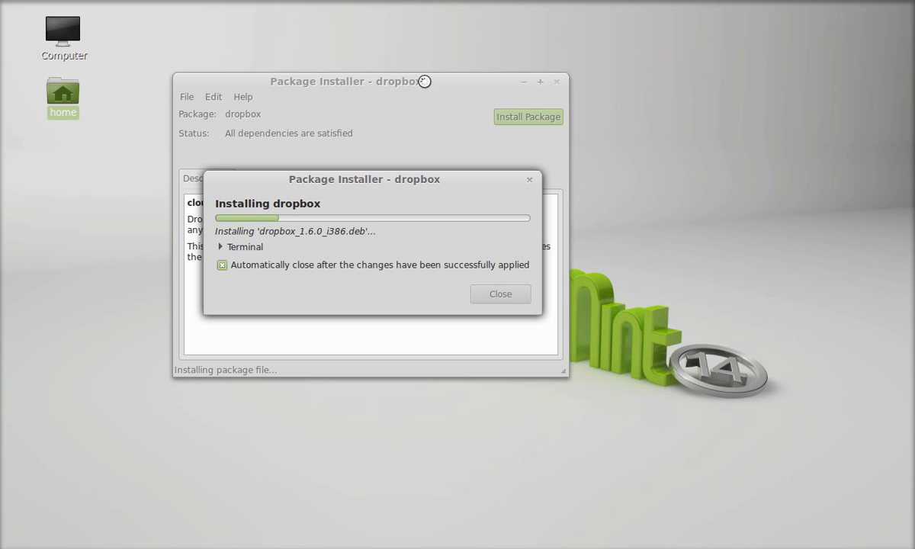
mouse_move(426, 85)
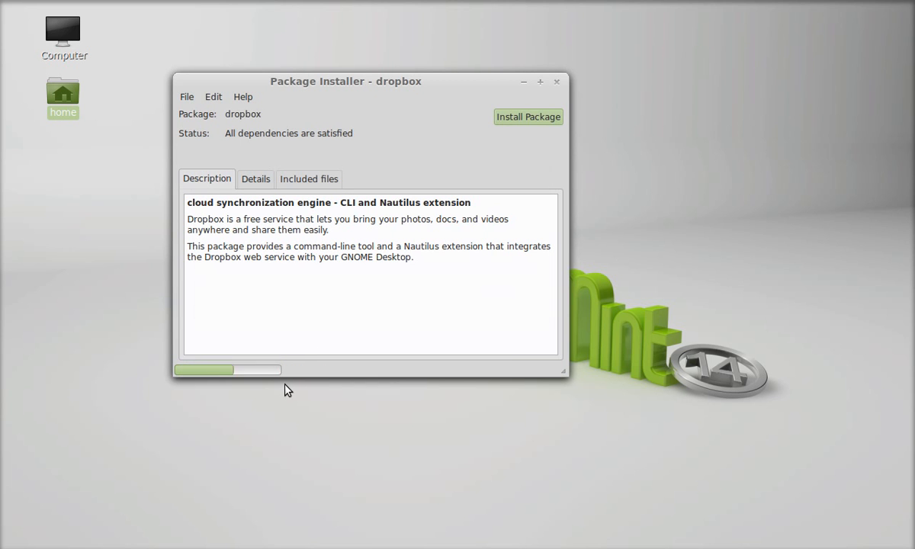
left_click(527, 115)
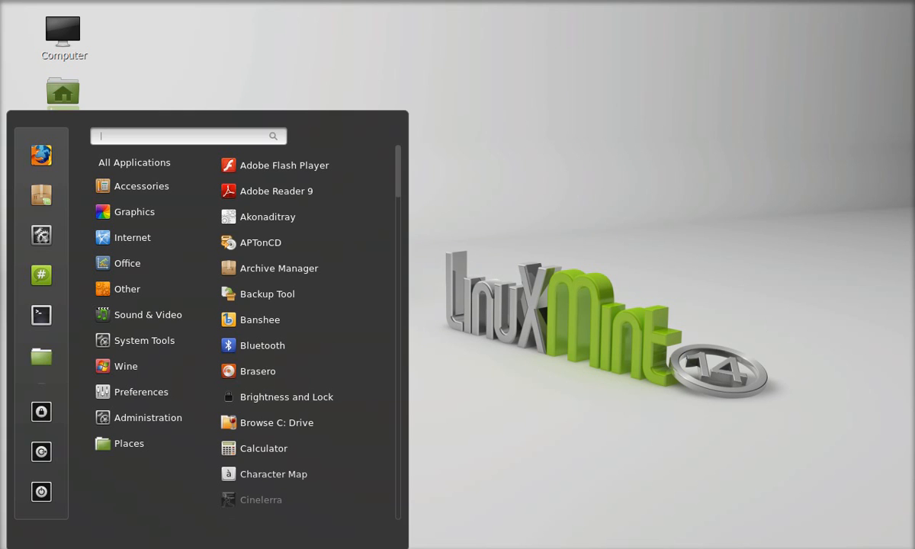
Launch Dropbox from the Internet category of the Mint menu.
left_click(131, 238)
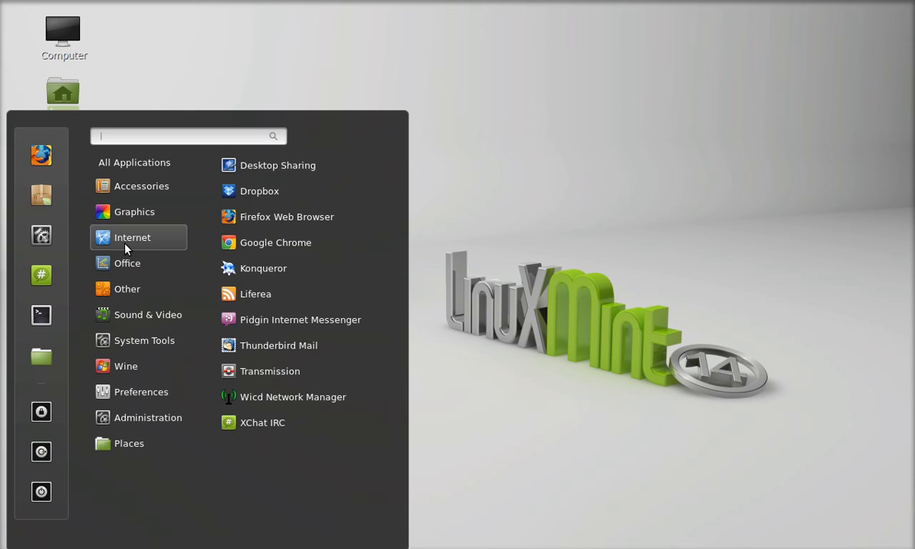
mouse_move(139, 247)
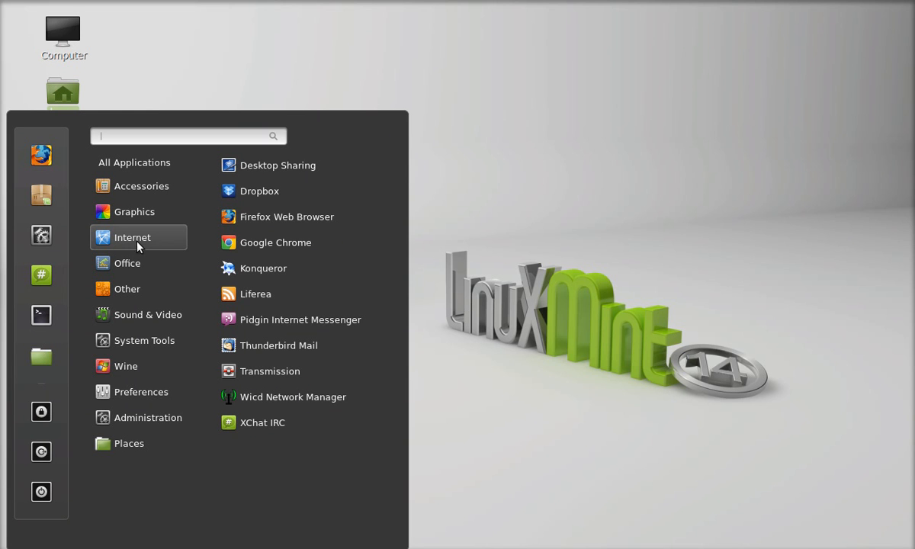
mouse_move(285, 191)
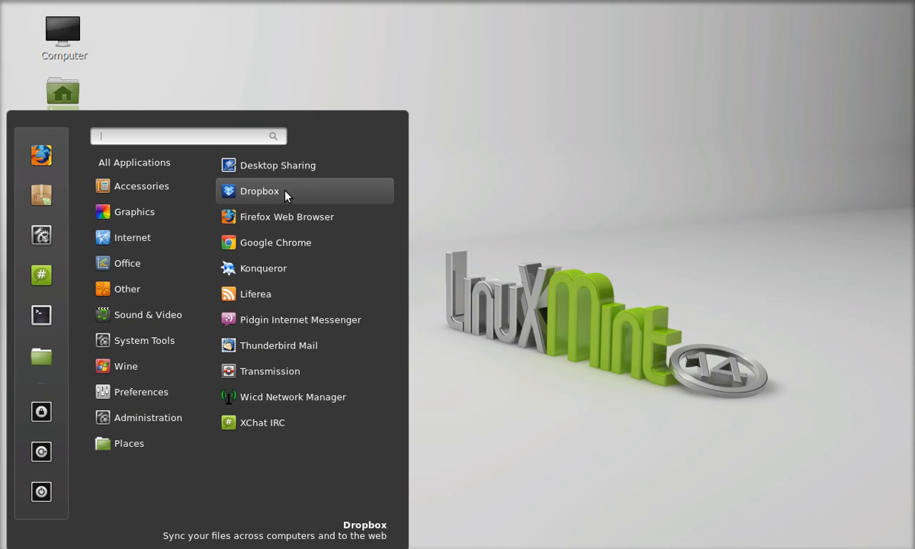
left_click(259, 190)
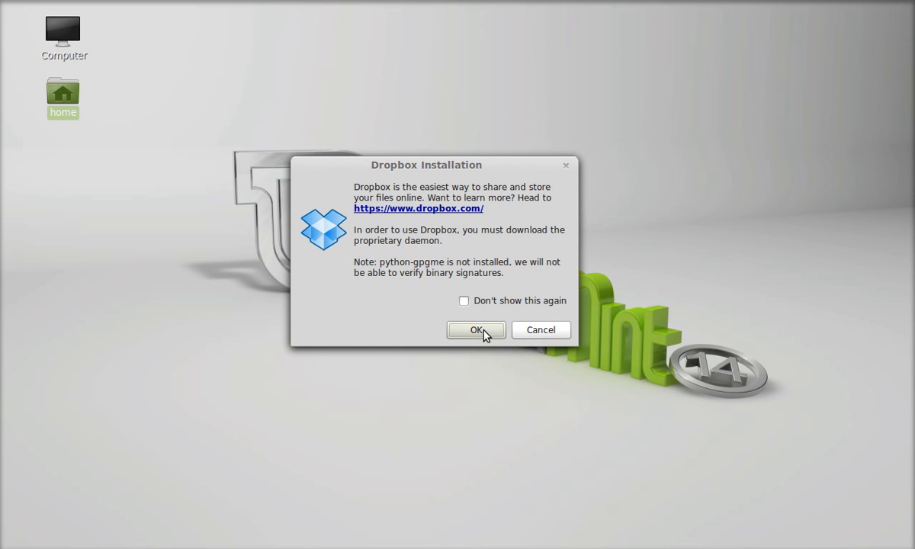
Agree to download the proprietary Dropbox daemon and let the download run.
left_click(476, 330)
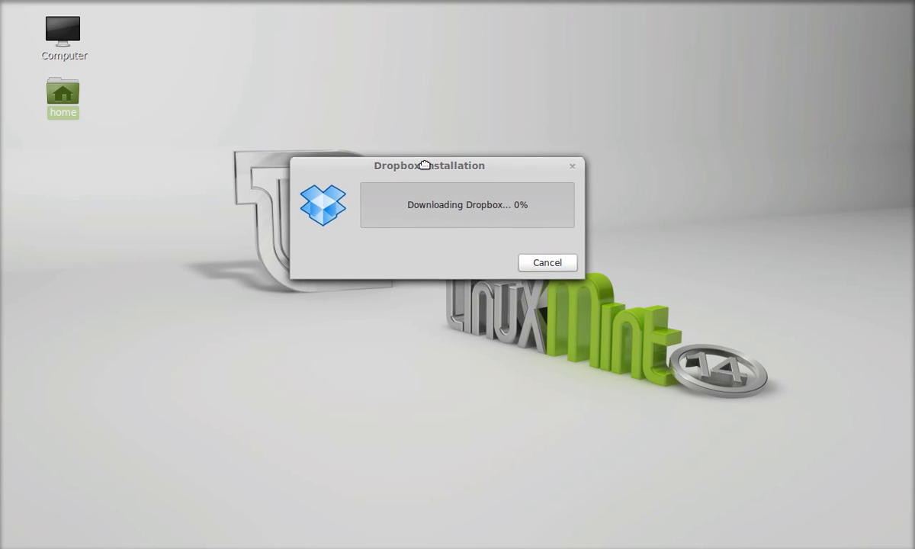
left_click_drag(429, 165, 439, 181)
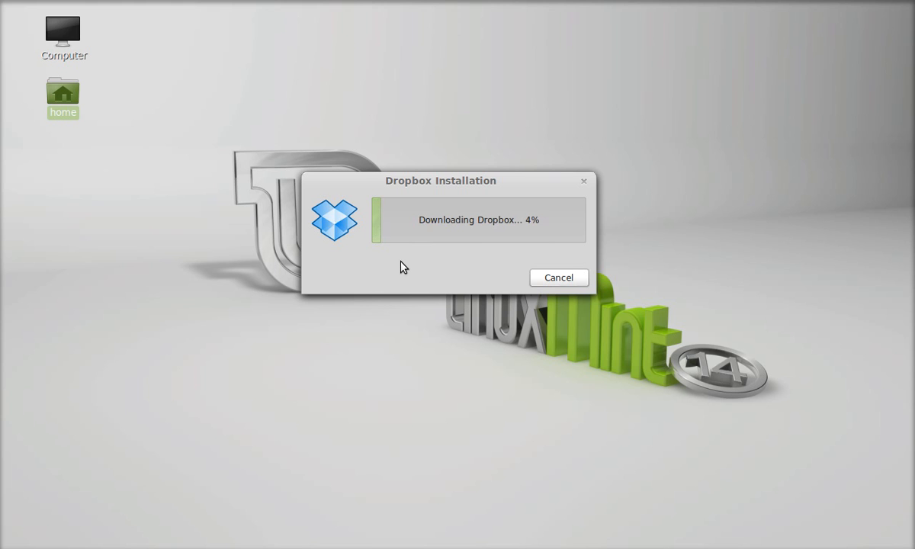
mouse_move(449, 275)
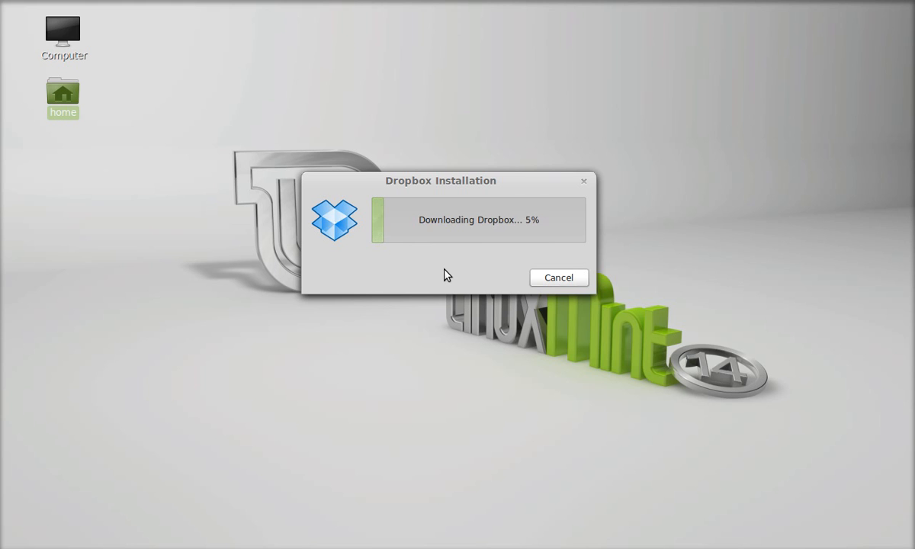
mouse_move(729, 459)
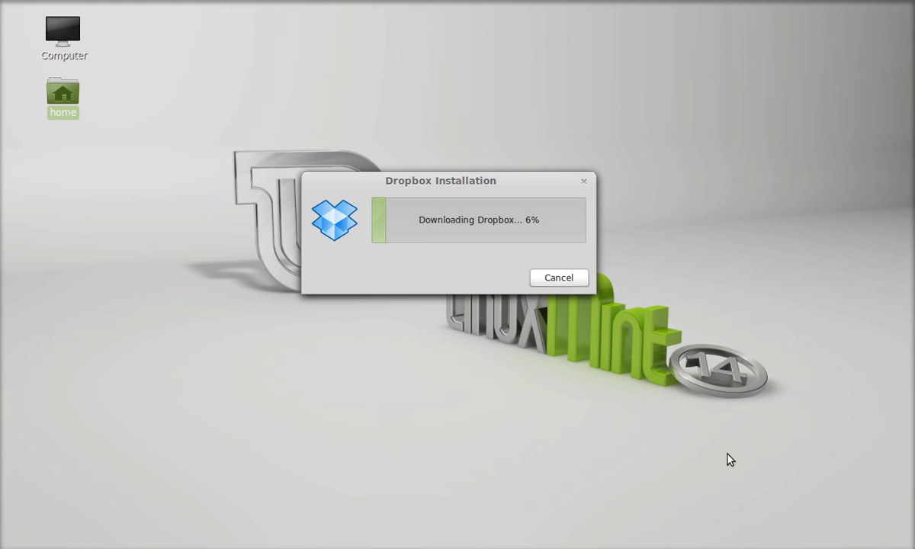
mouse_move(552, 262)
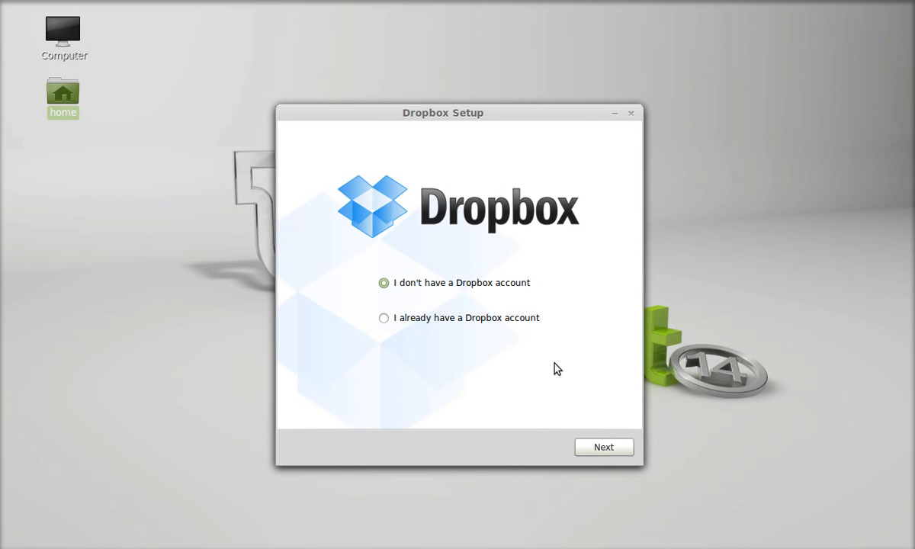
mouse_move(498, 113)
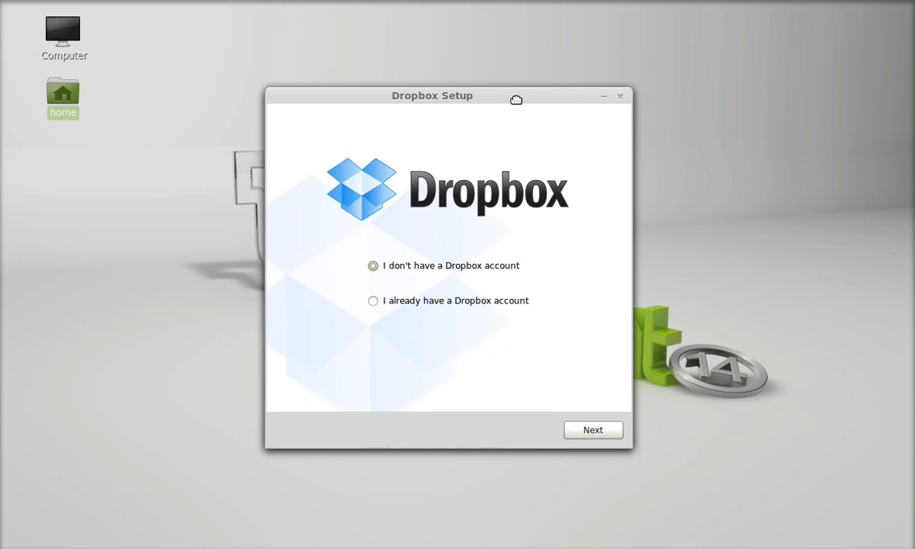
mouse_move(447, 273)
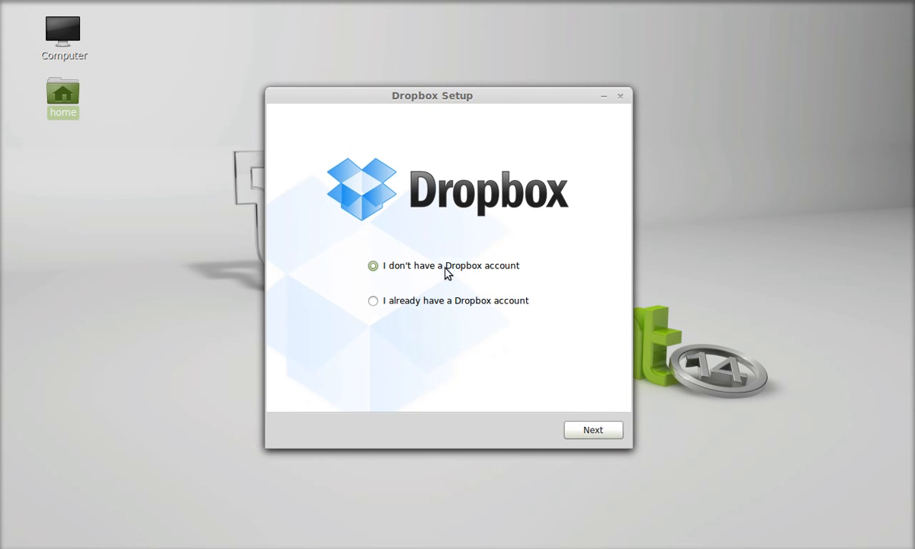
mouse_move(525, 268)
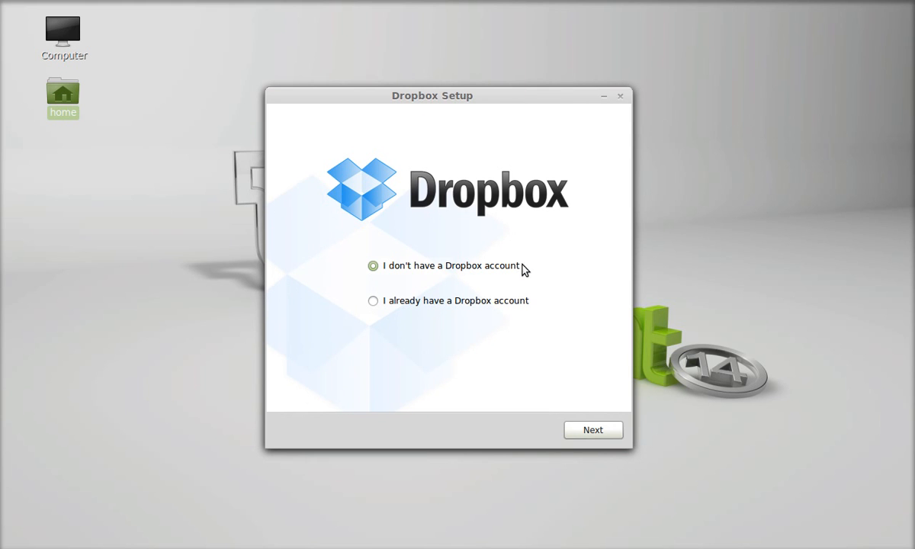
mouse_move(408, 287)
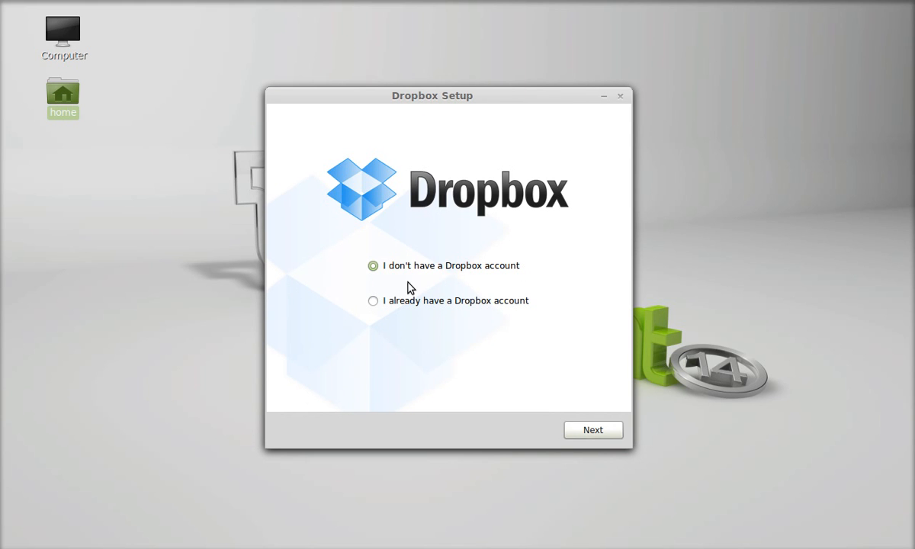
mouse_move(472, 323)
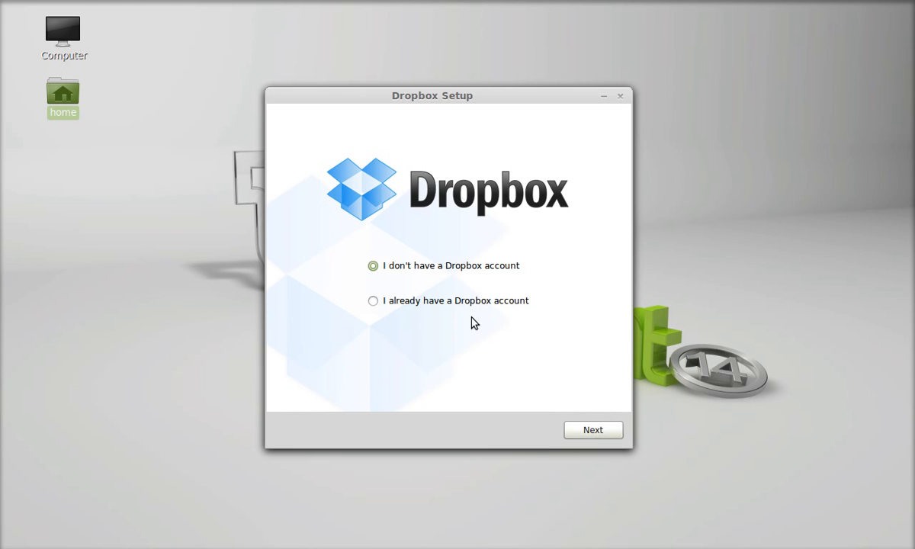
Select 'I already have a Dropbox account' in Dropbox Setup.
left_click(372, 301)
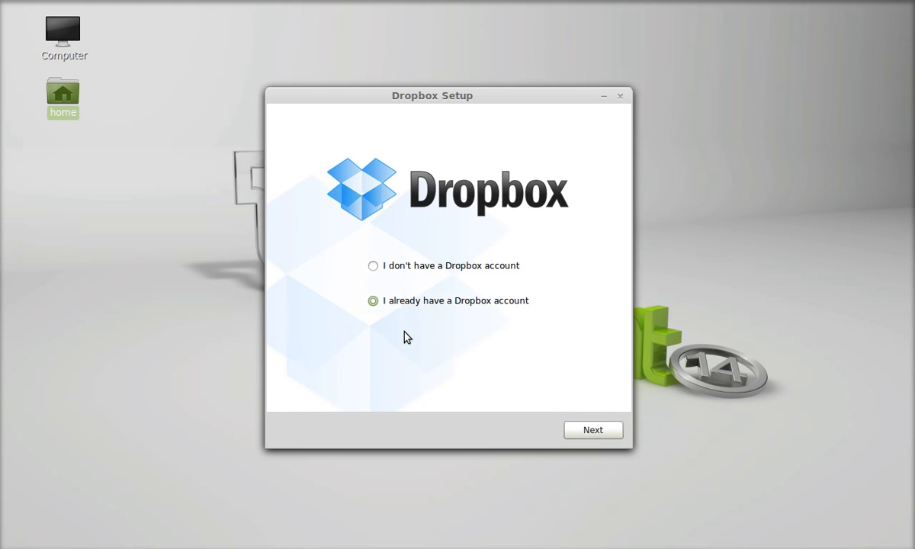
mouse_move(494, 316)
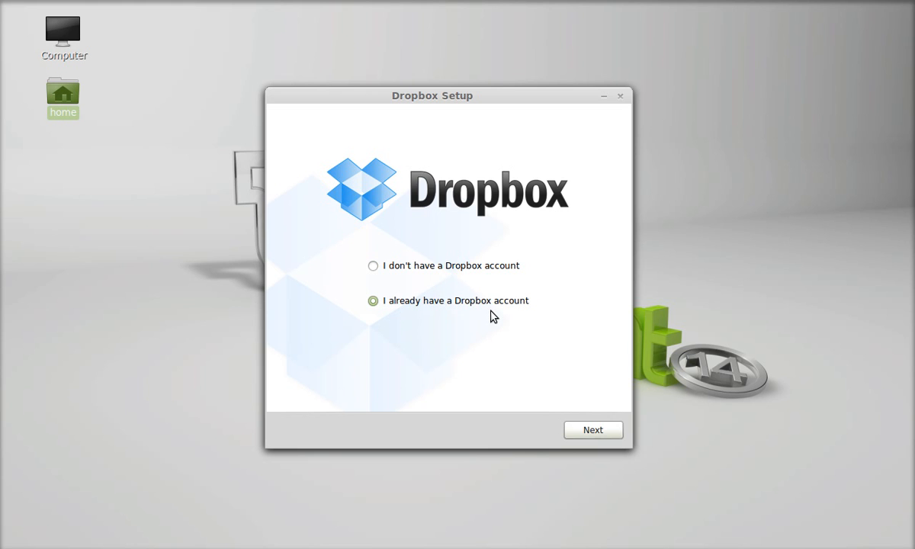
mouse_move(593, 430)
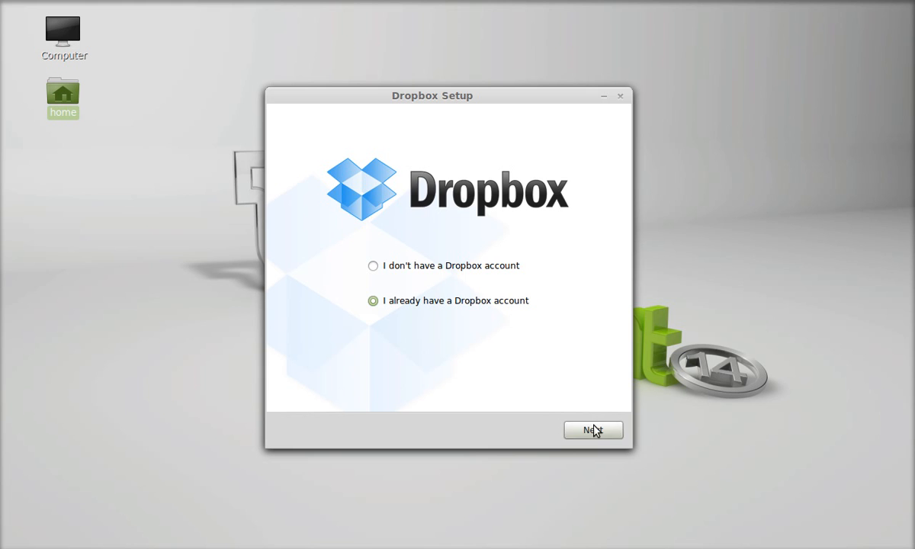
Sign in with the account email and password to reach the storage plan page.
left_click(594, 430)
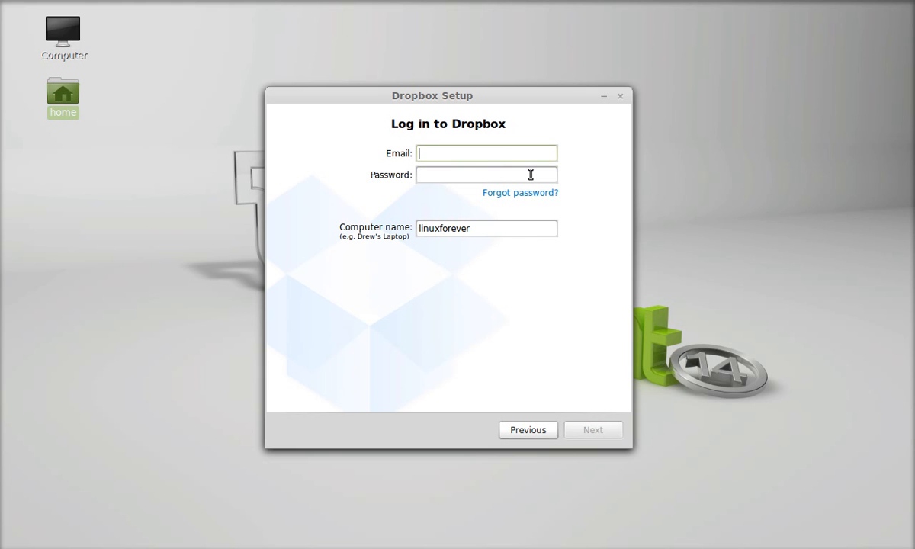
mouse_move(415, 162)
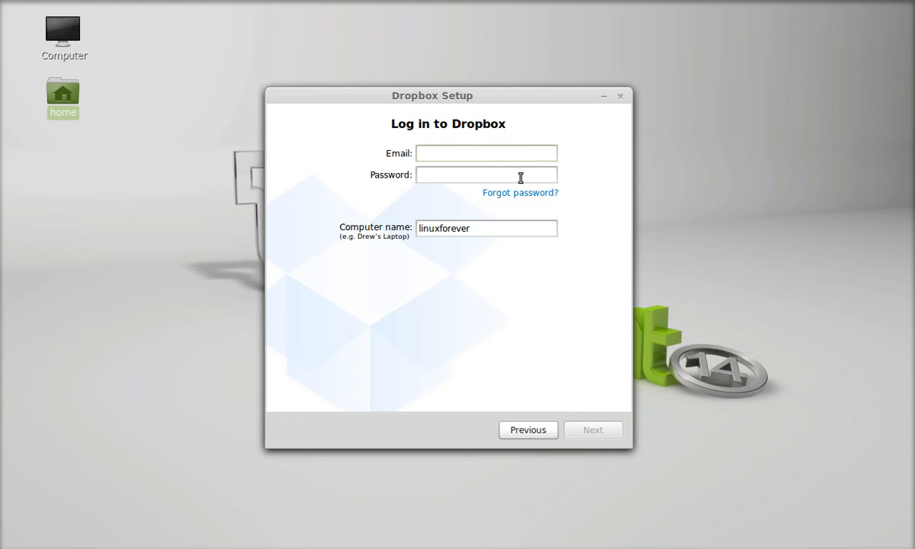
left_click(486, 152)
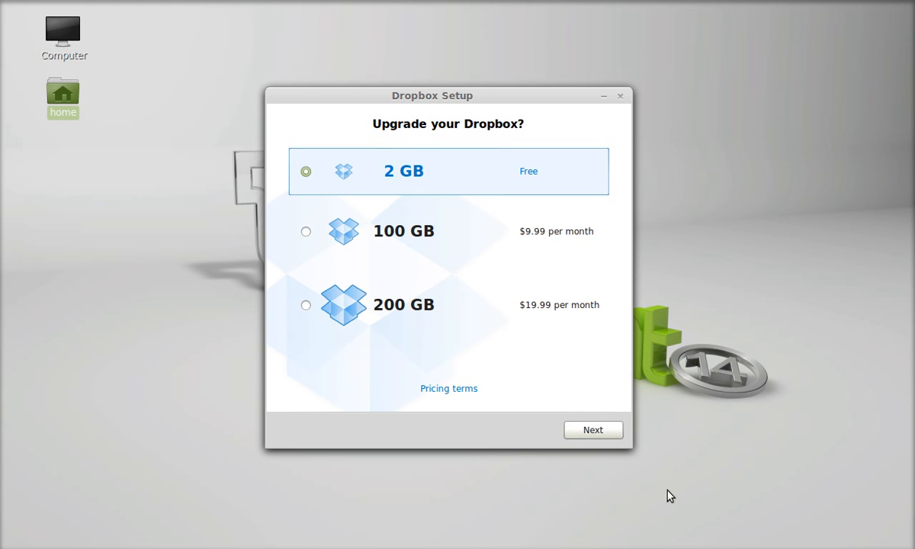
mouse_move(517, 297)
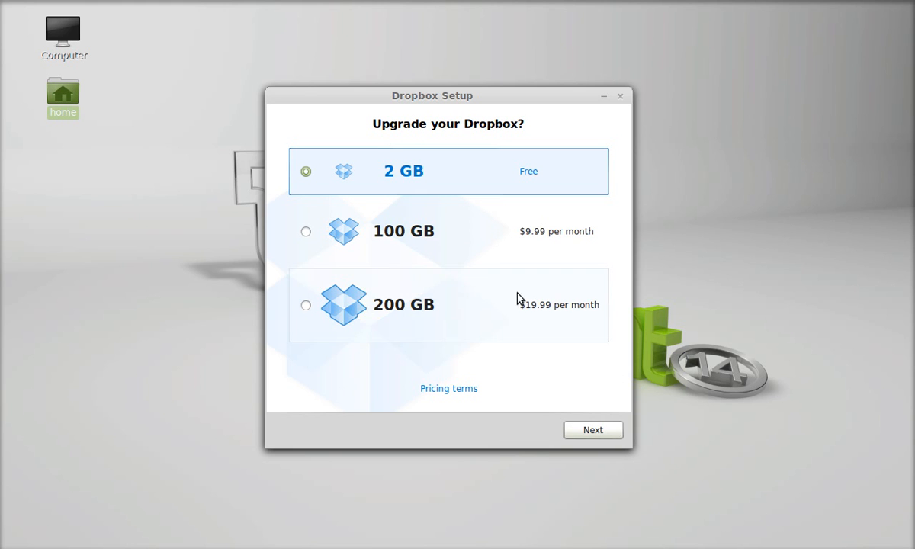
mouse_move(418, 149)
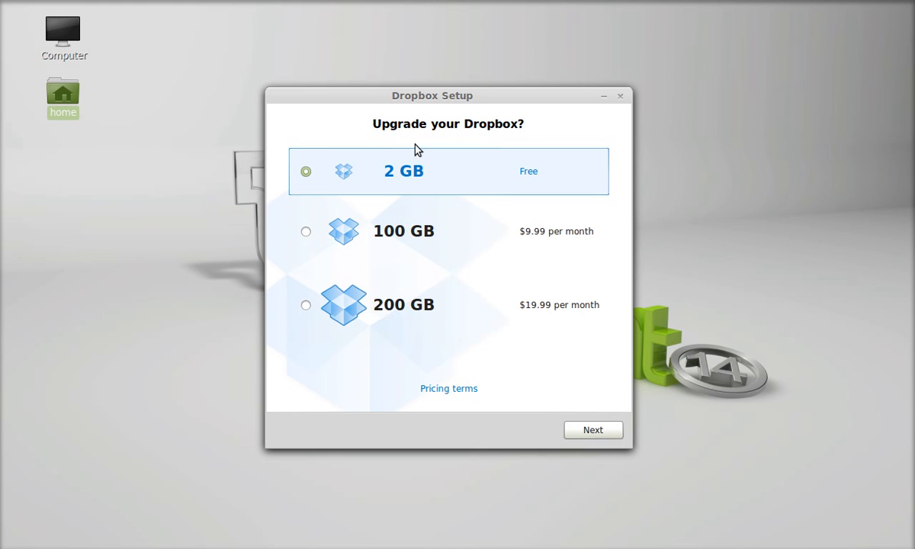
mouse_move(476, 186)
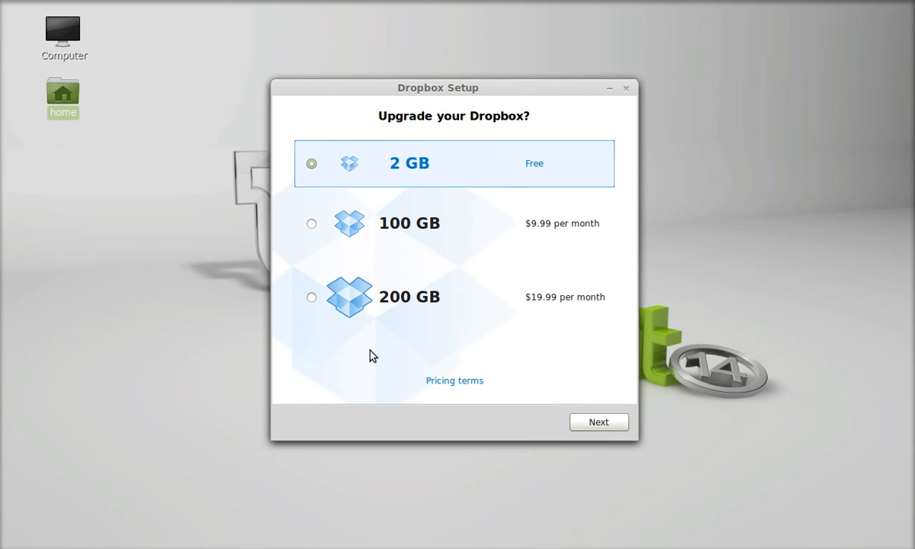
Keep the free 2 GB plan and continue to the Typical/Advanced setup choice.
left_click(598, 421)
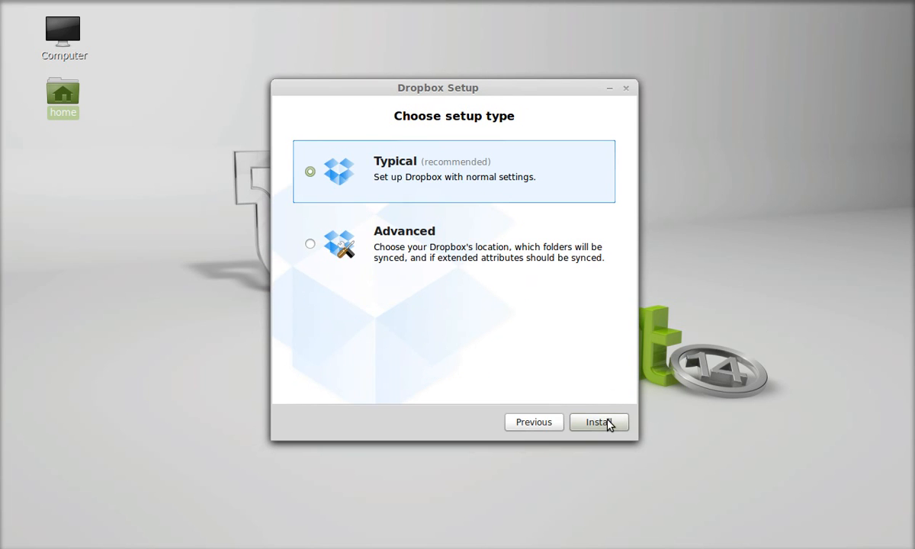
mouse_move(397, 190)
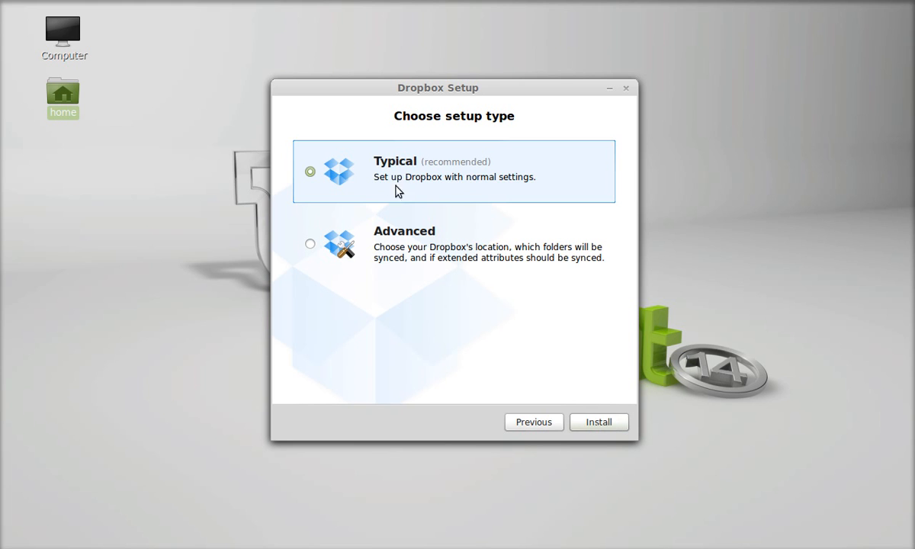
mouse_move(491, 162)
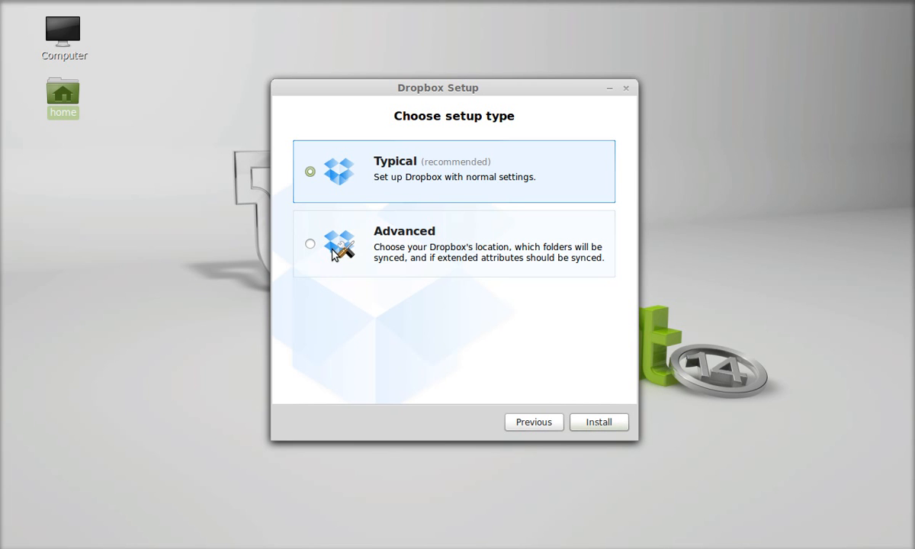
mouse_move(409, 183)
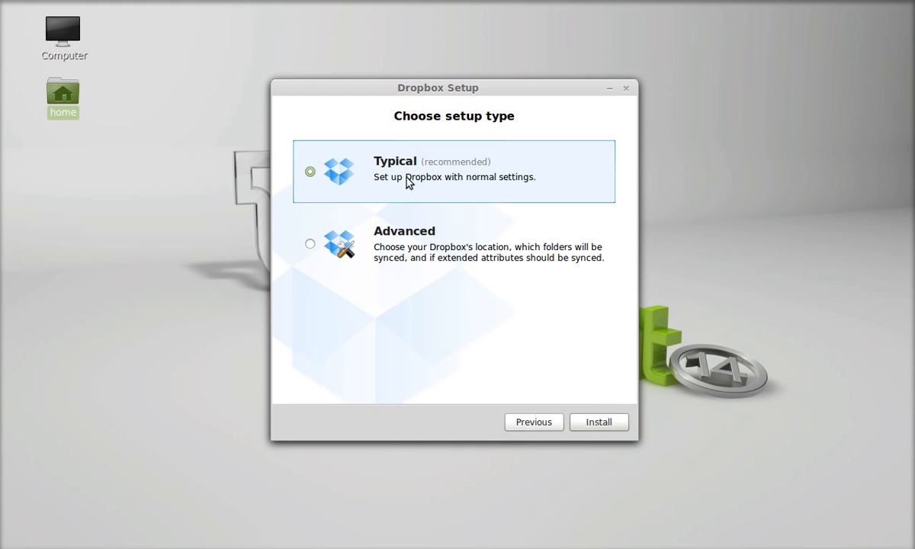
mouse_move(512, 170)
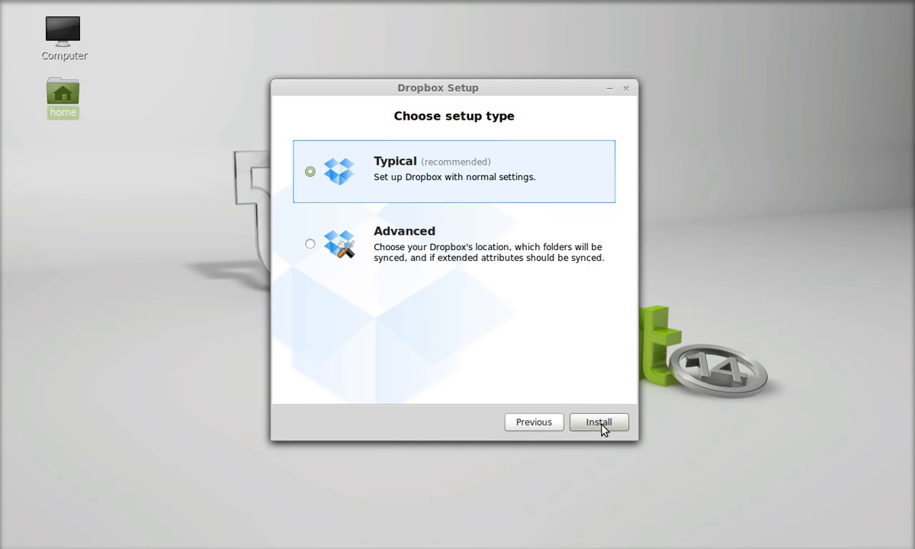
Install with the typical setup and page through the welcome tour to the final 'That's it!' page.
left_click(598, 421)
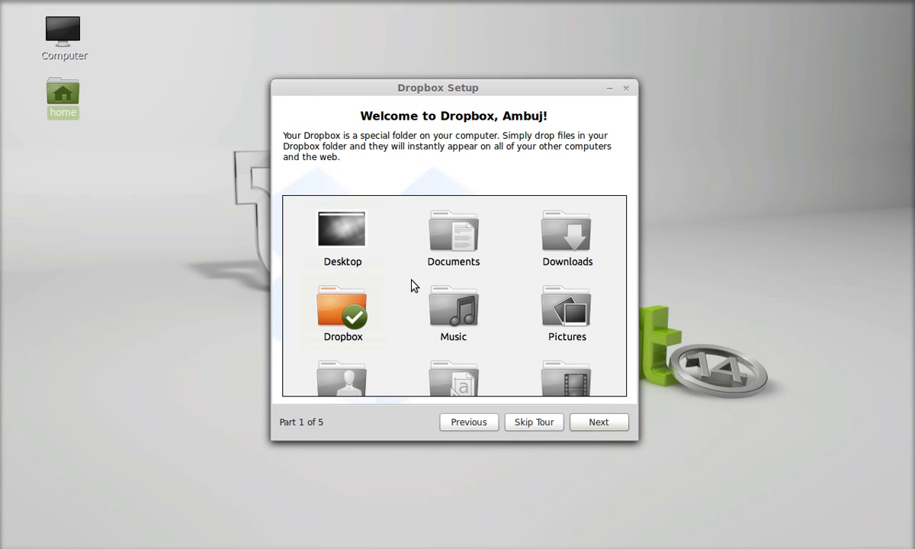
mouse_move(324, 136)
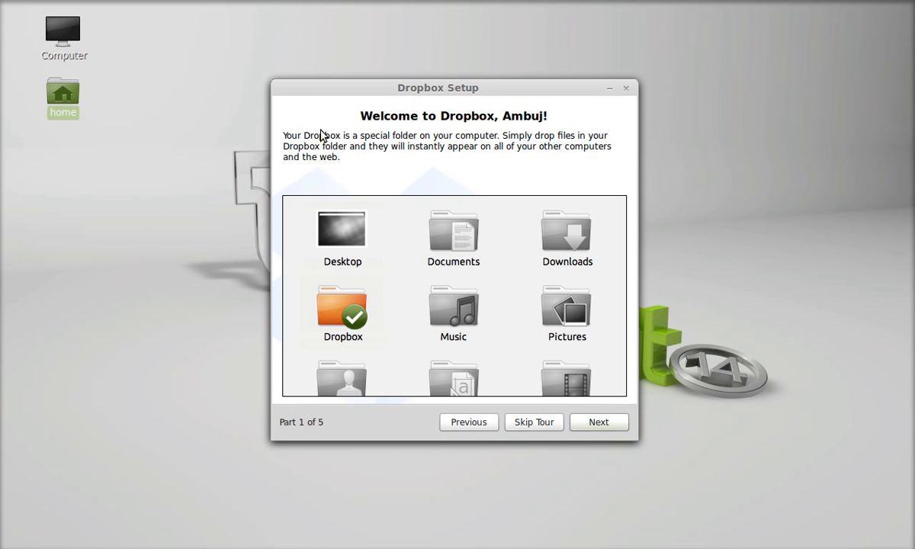
mouse_move(536, 94)
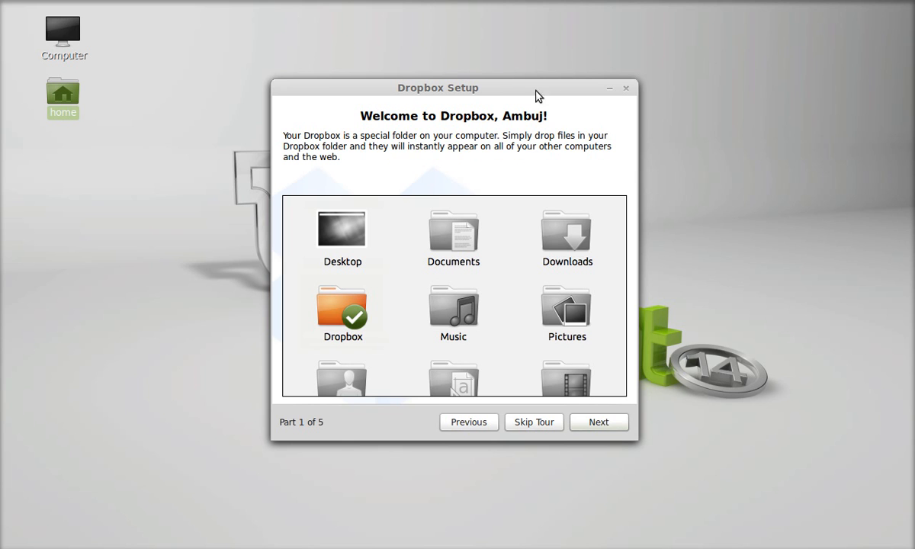
mouse_move(396, 375)
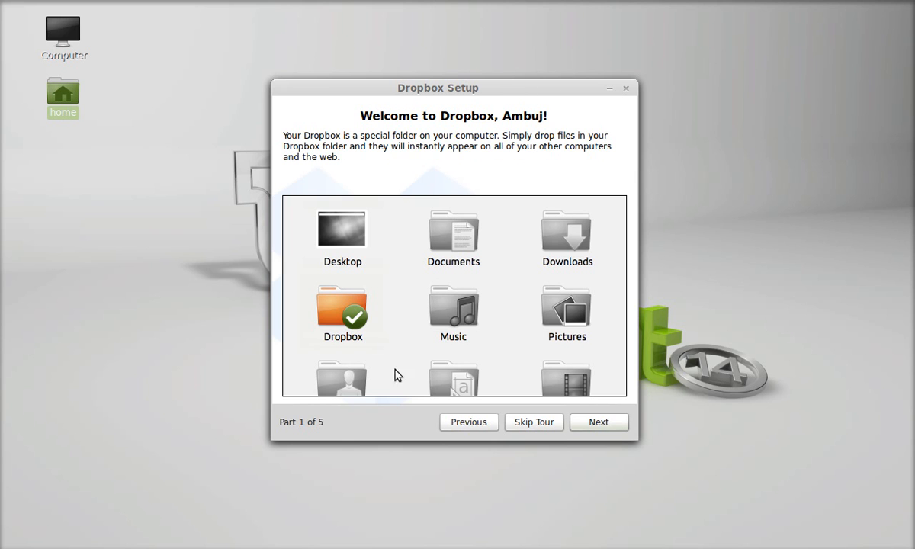
mouse_move(319, 306)
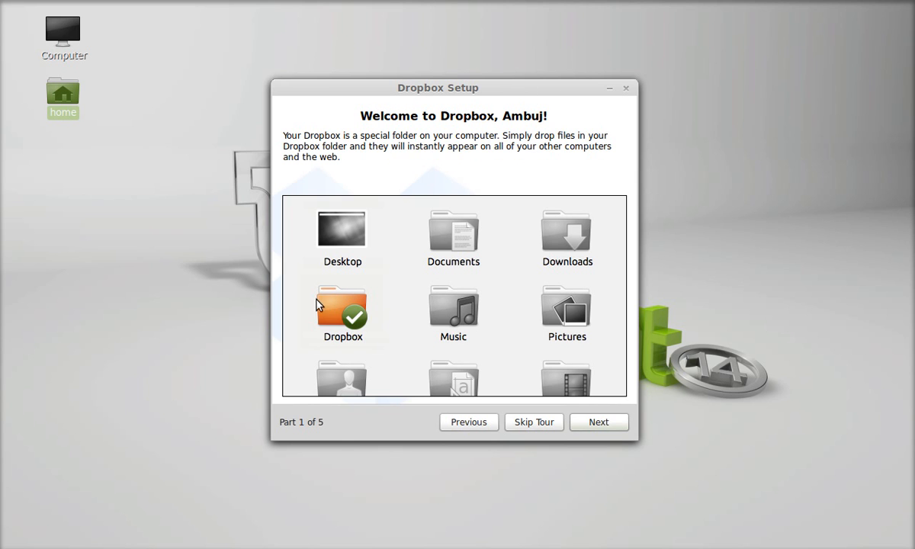
mouse_move(363, 343)
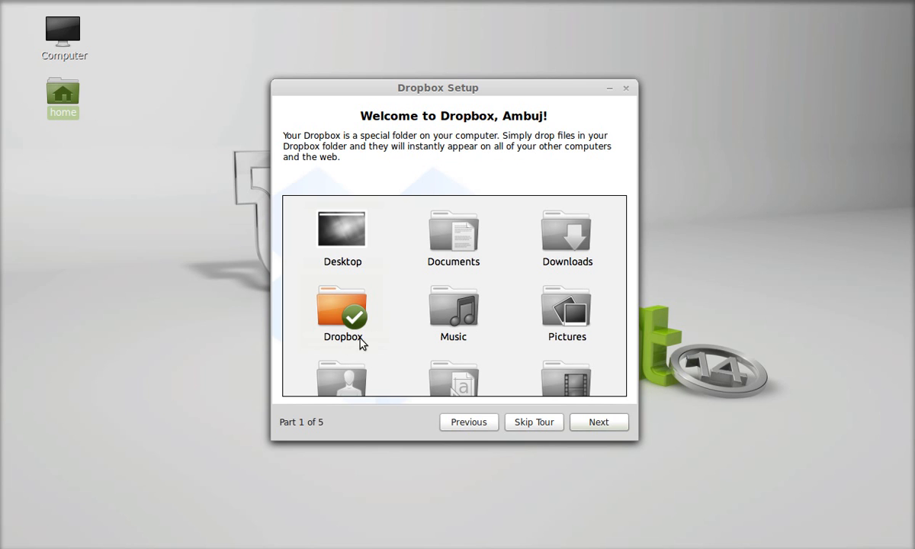
mouse_move(553, 409)
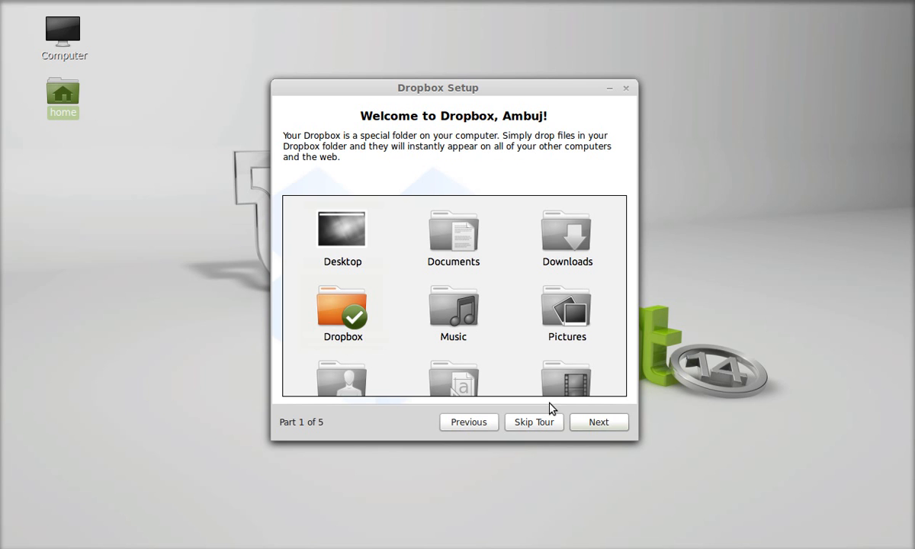
left_click(598, 421)
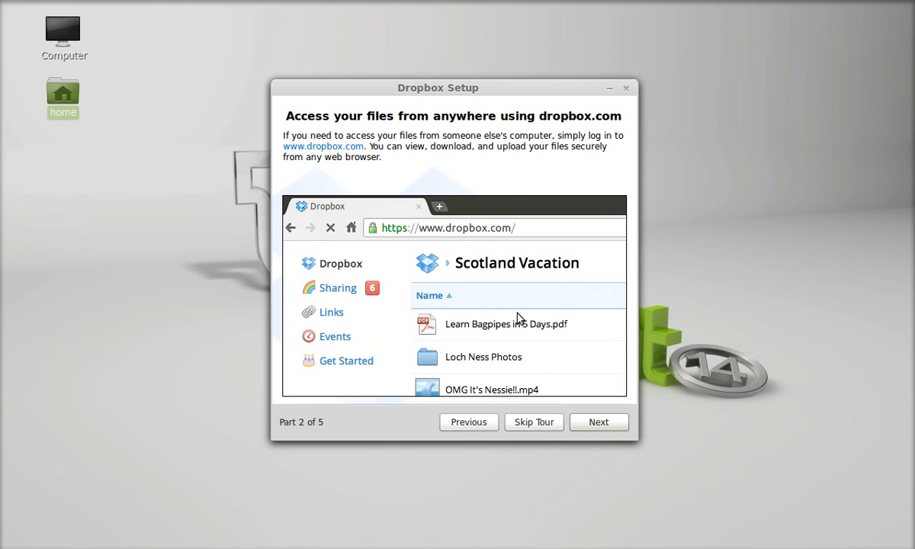
left_click(598, 421)
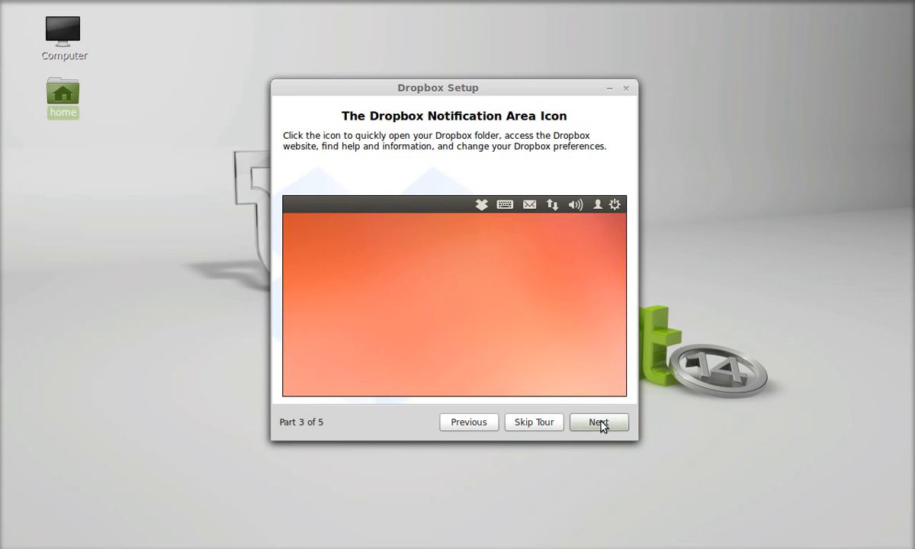
left_click(598, 421)
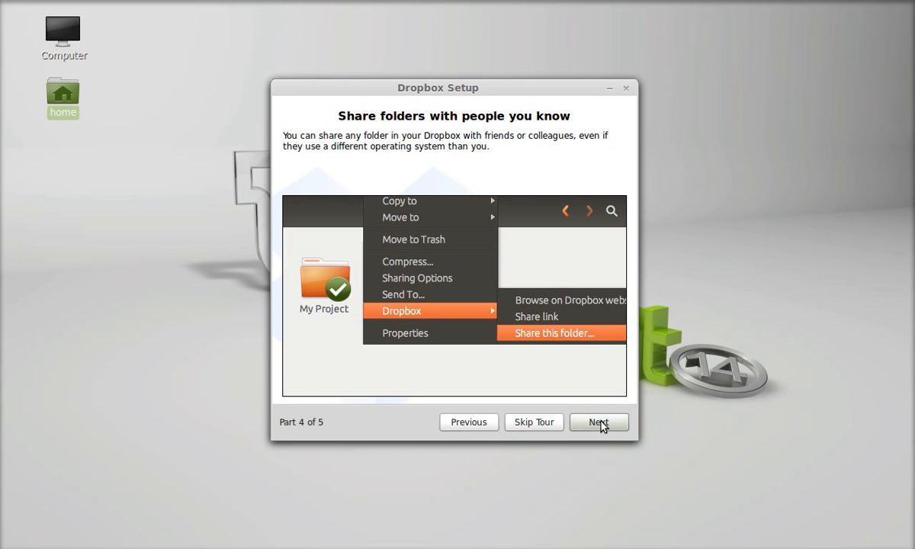
left_click(597, 421)
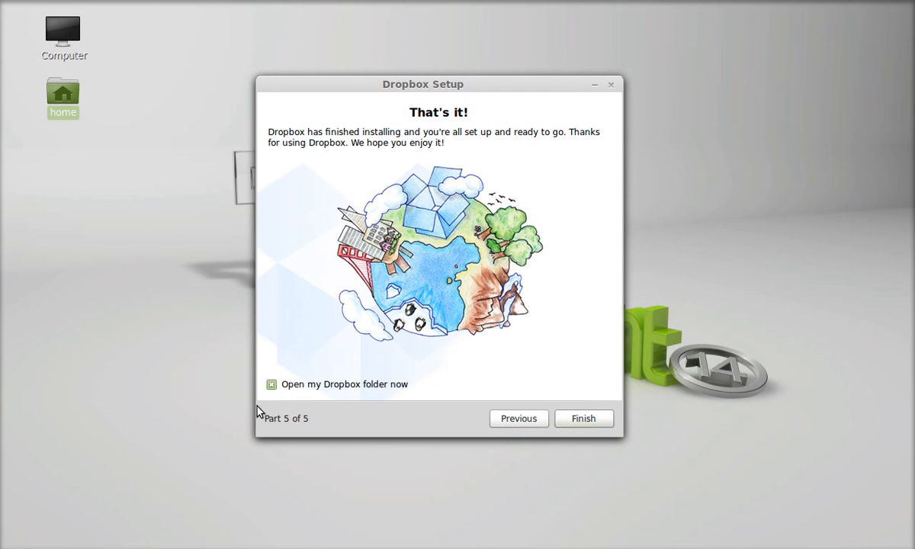
mouse_move(339, 312)
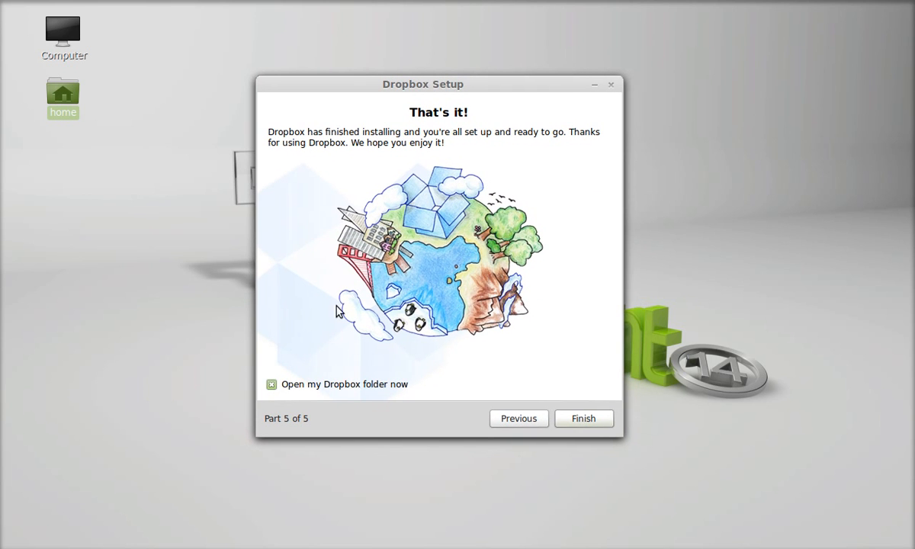
mouse_move(312, 351)
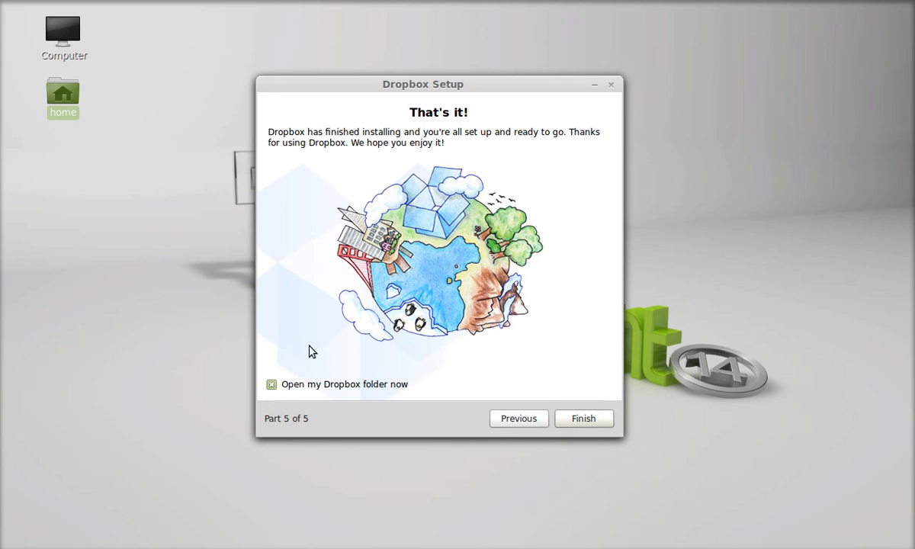
Turn off 'Open my Dropbox folder now' and finish setup, leaving the computer linked.
left_click(272, 385)
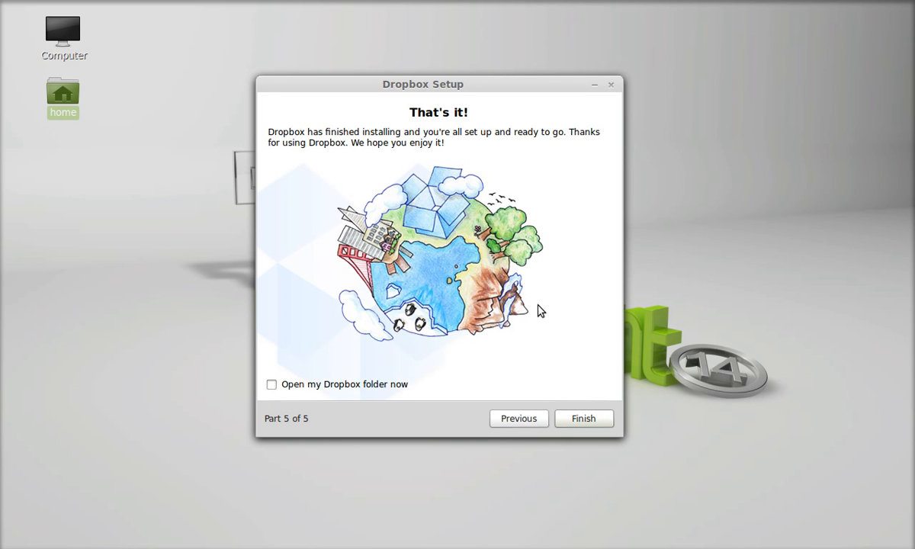
left_click(583, 418)
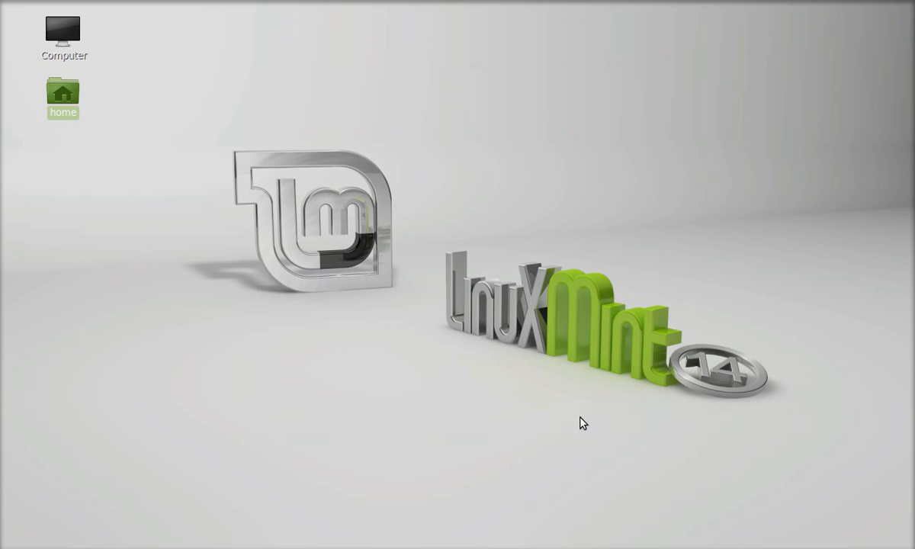
mouse_move(363, 222)
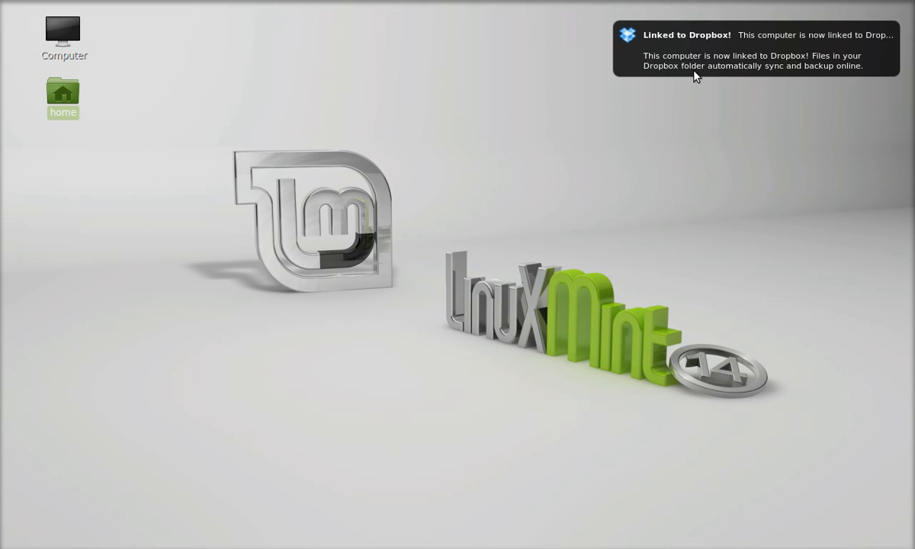
mouse_move(653, 58)
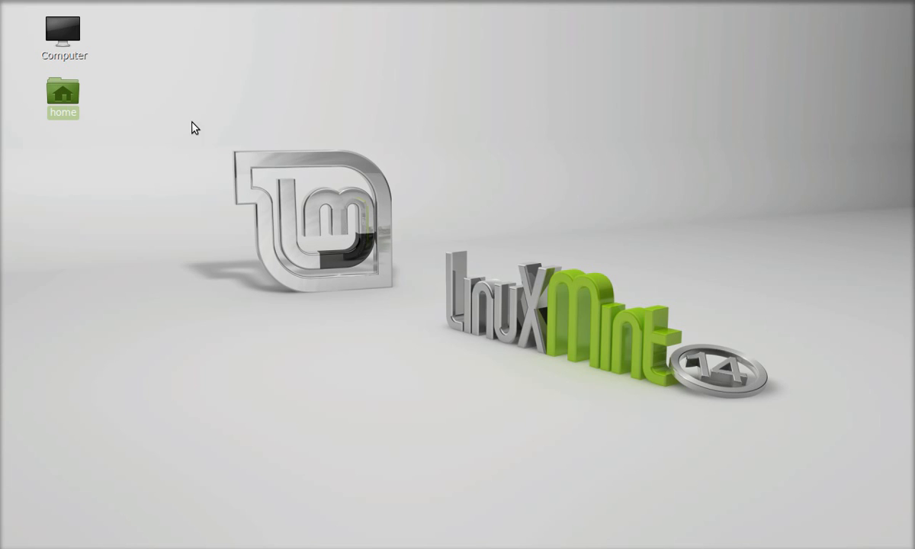
mouse_move(105, 164)
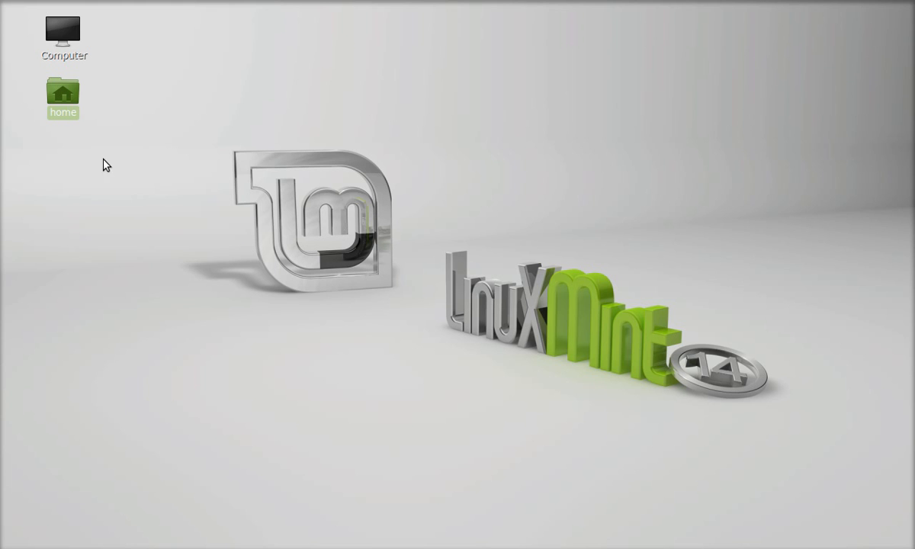
Open the Home folder from the desktop, revealing the new Dropbox folder.
double_click(63, 93)
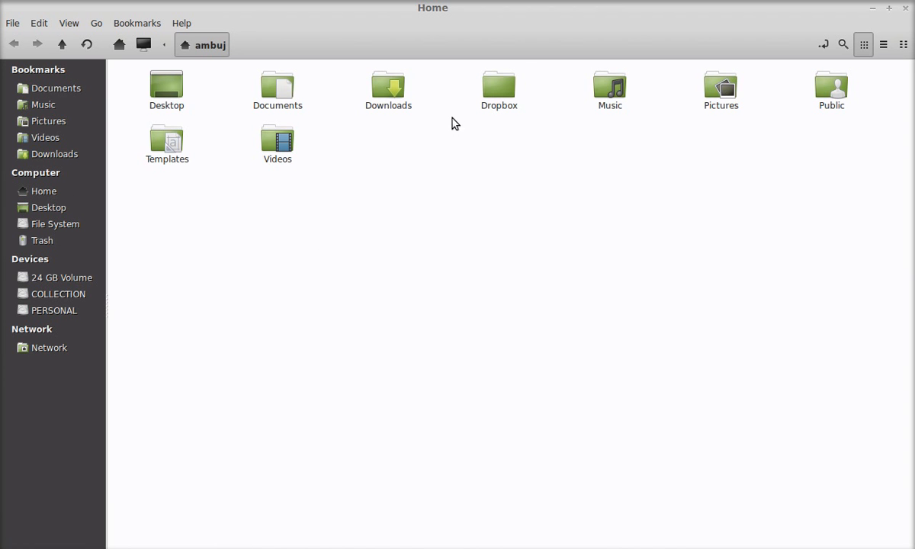
mouse_move(497, 79)
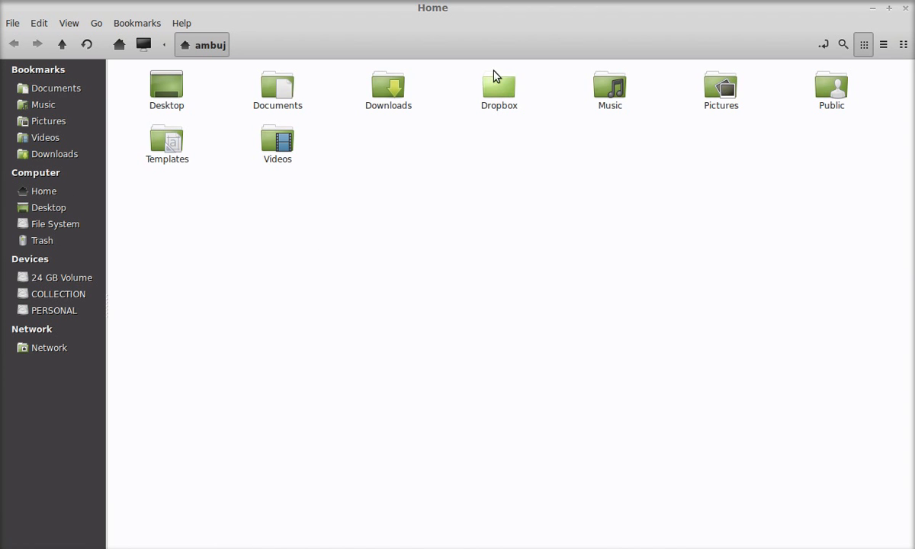
mouse_move(503, 132)
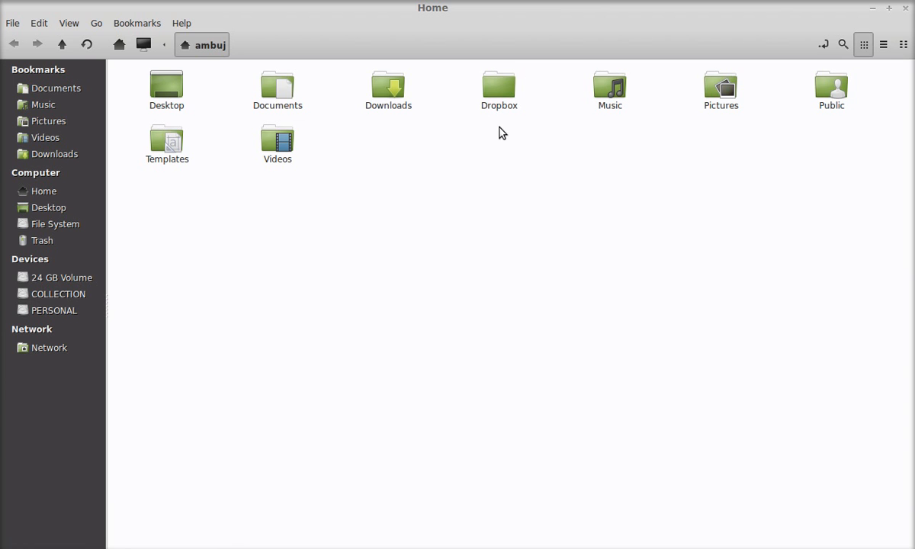
mouse_move(400, 233)
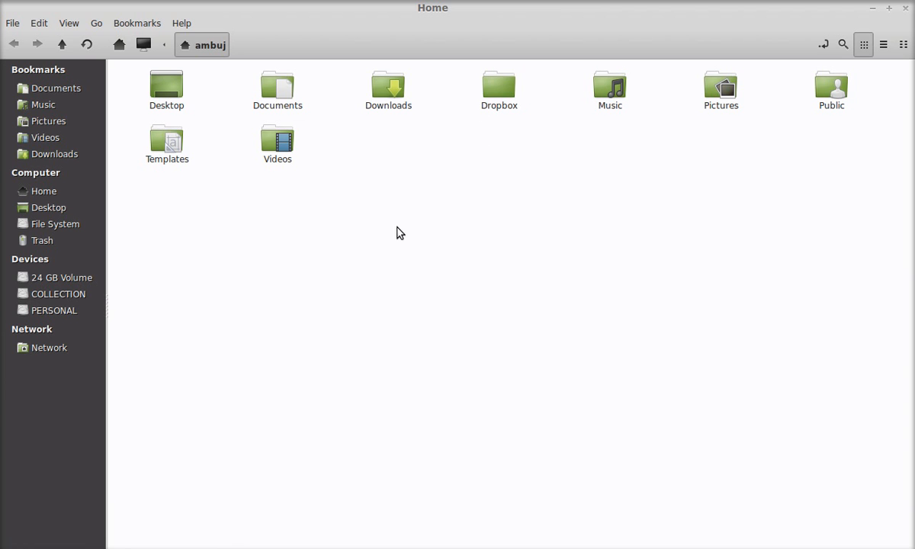
mouse_move(499, 87)
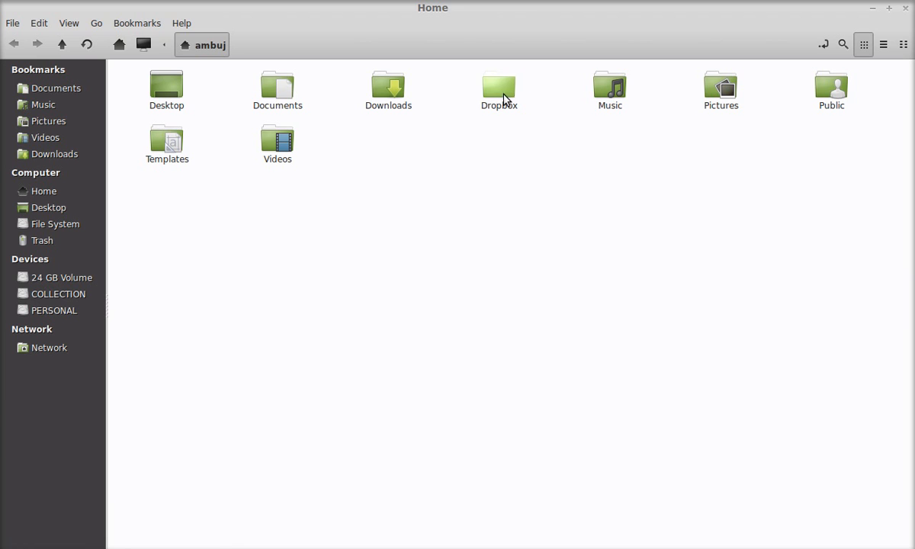
mouse_move(517, 119)
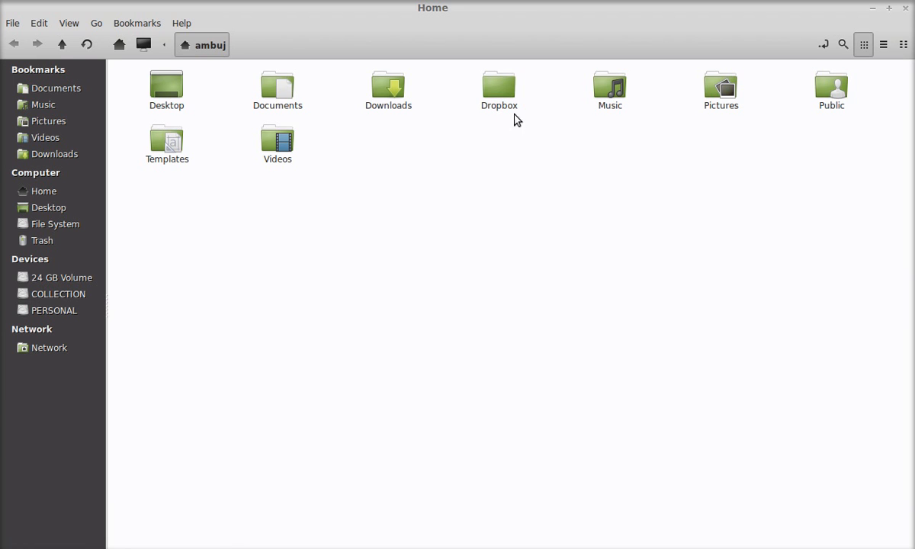
mouse_move(511, 82)
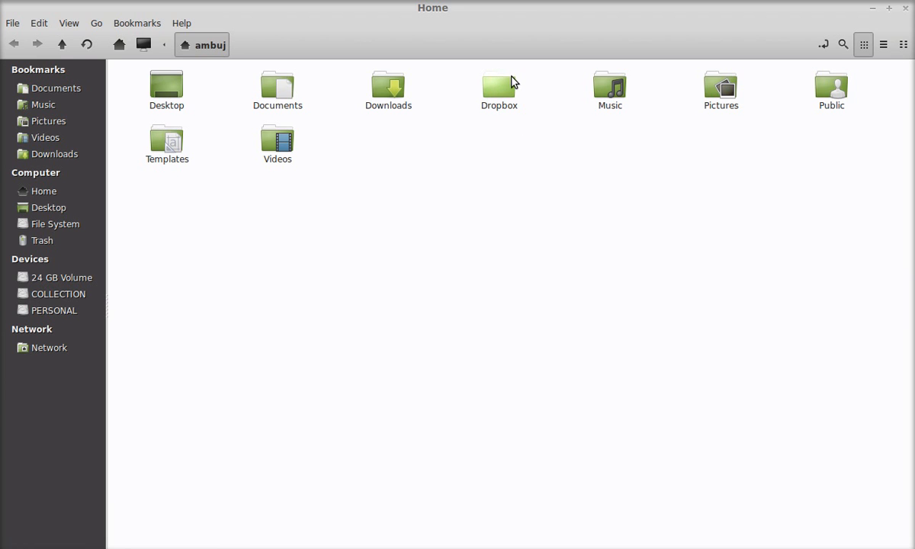
mouse_move(909, 22)
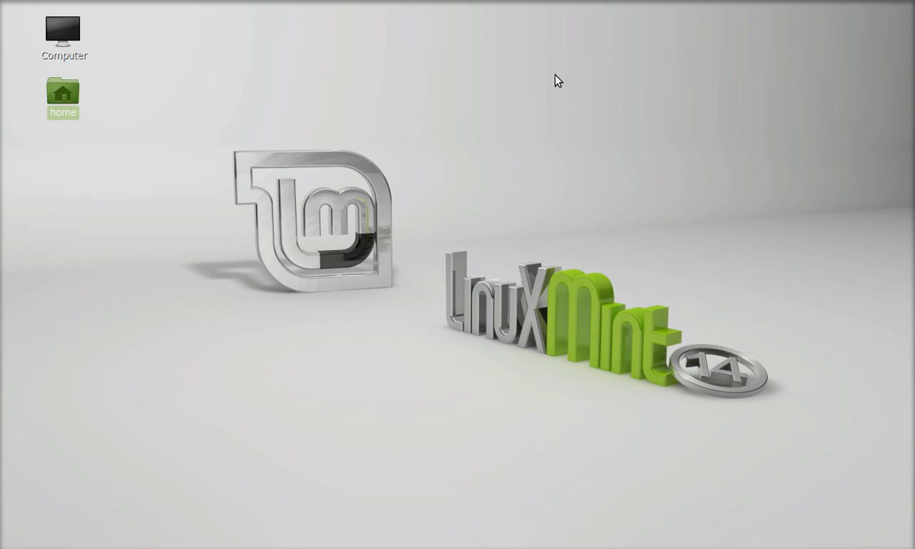
mouse_move(701, 372)
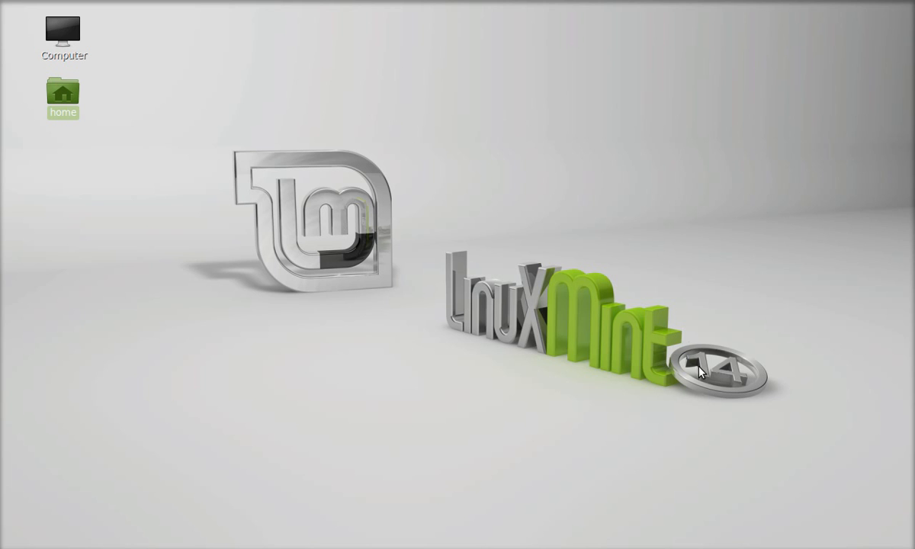
mouse_move(776, 488)
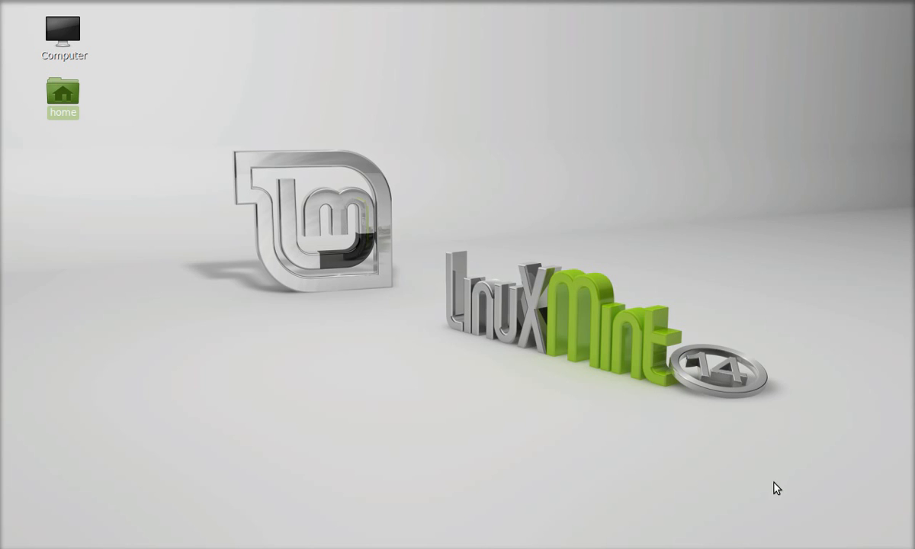